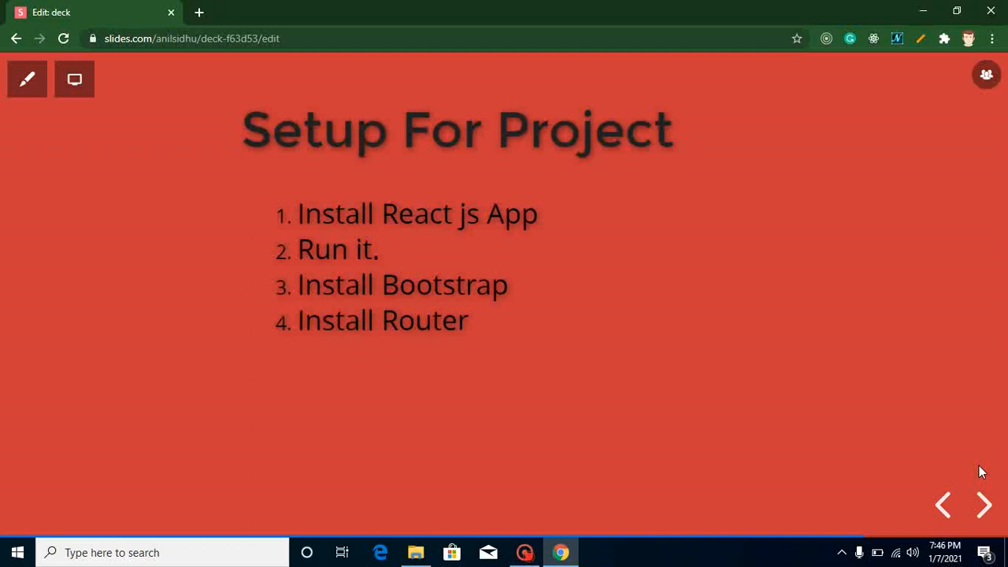
mouse_move(465, 255)
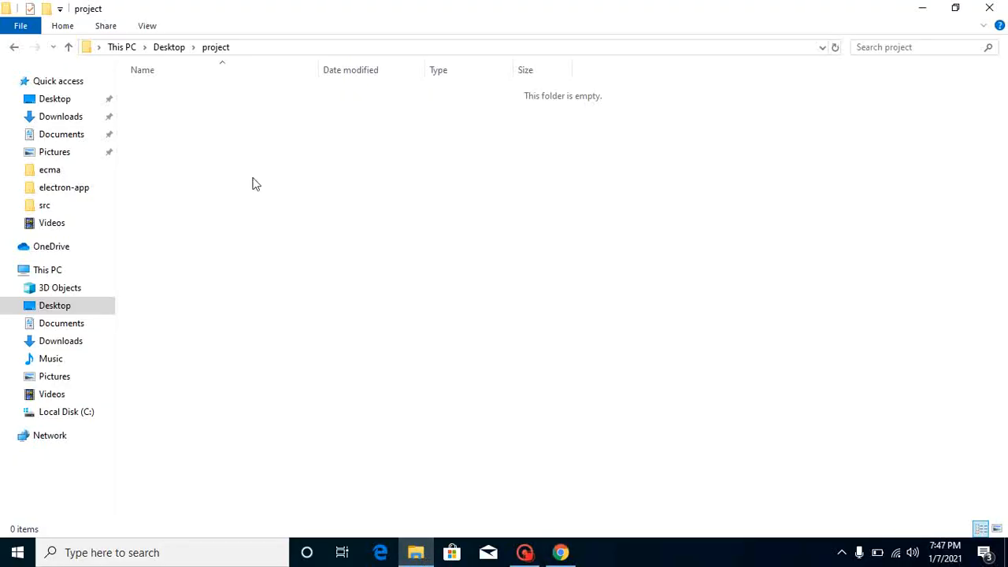
click(13, 48)
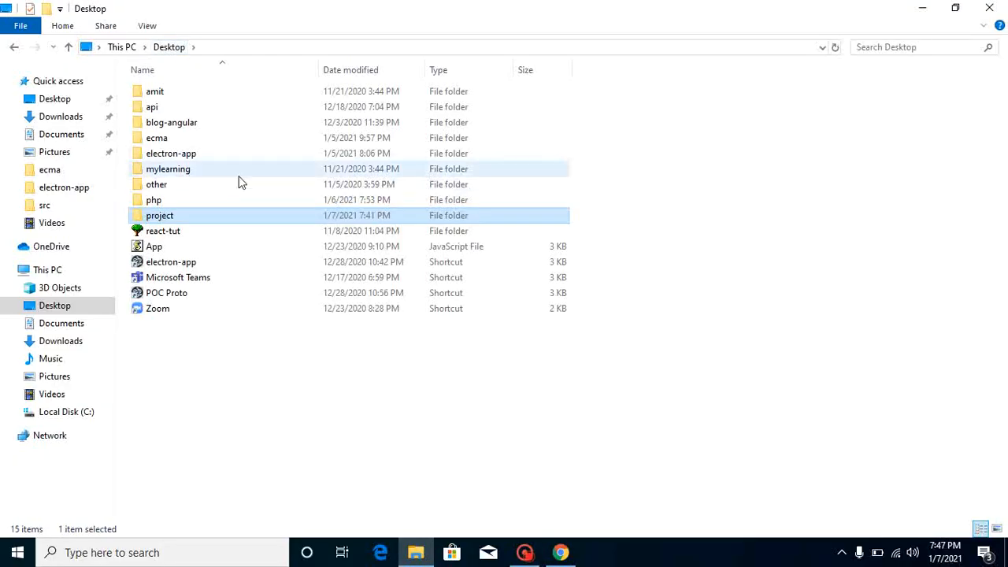
double_click(159, 214)
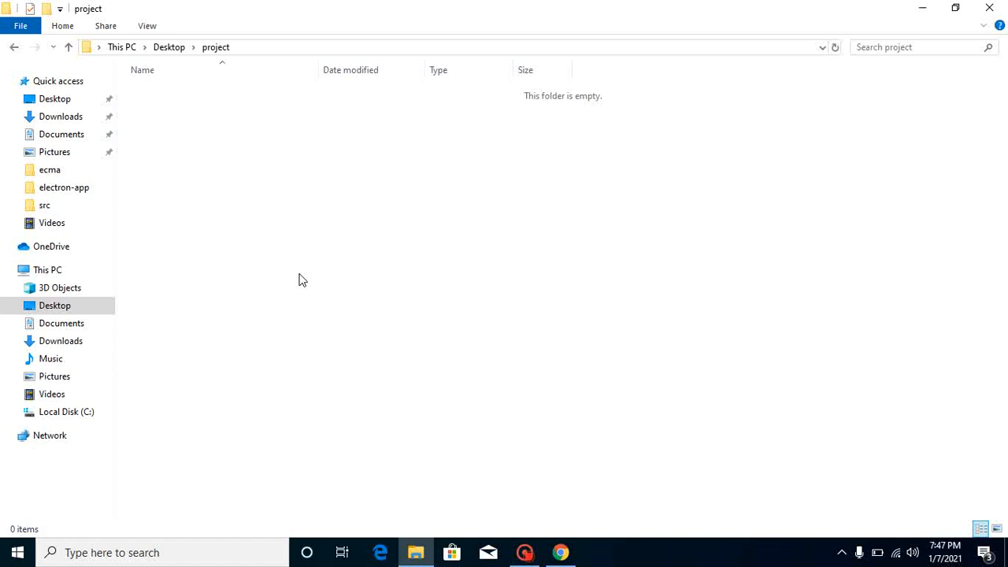
mouse_move(284, 56)
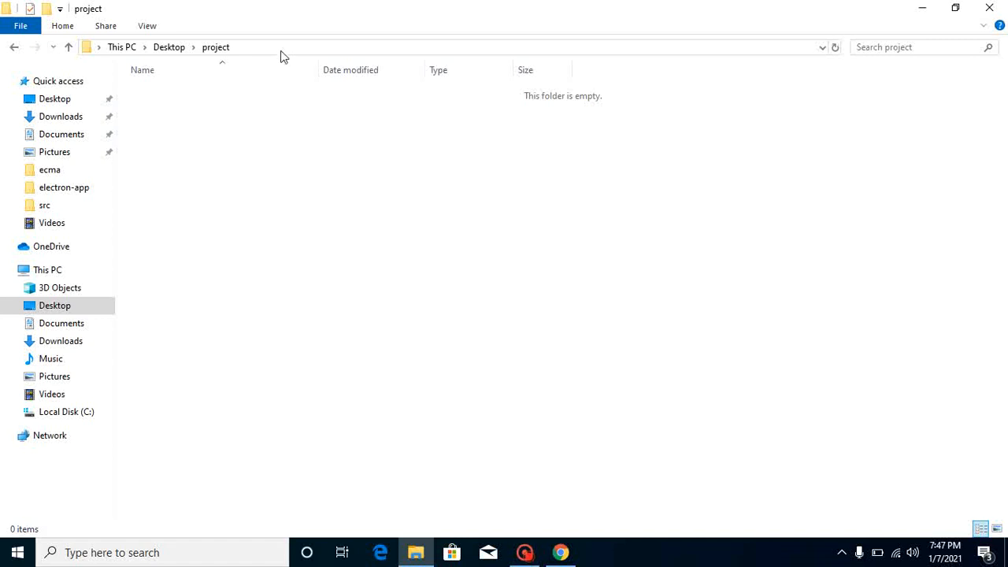
- From the Explorer address bar, run npx create-react-app ecomm-dashboard in the project folder
text(cmd)
text(npx)
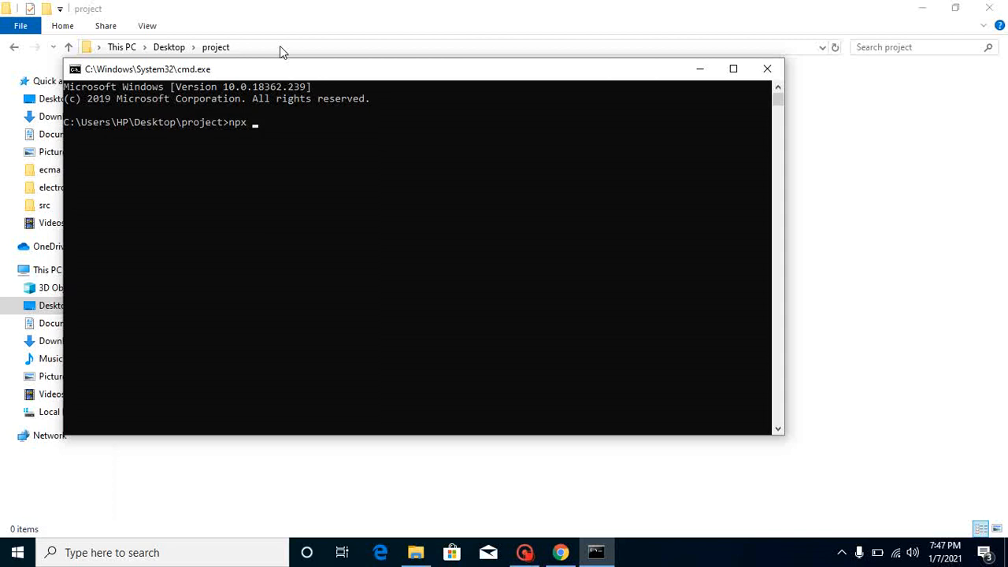
text(create-re)
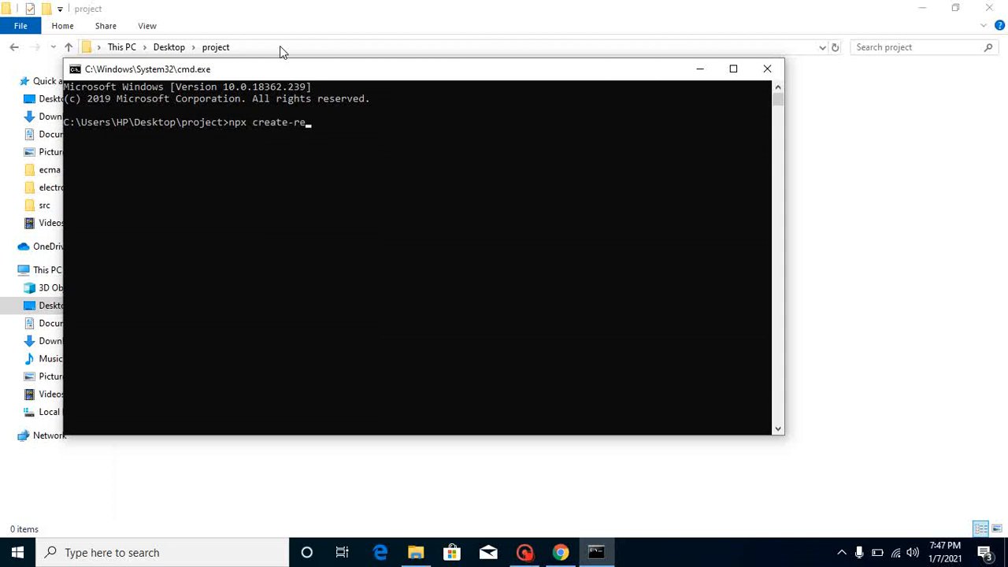
text(act-app)
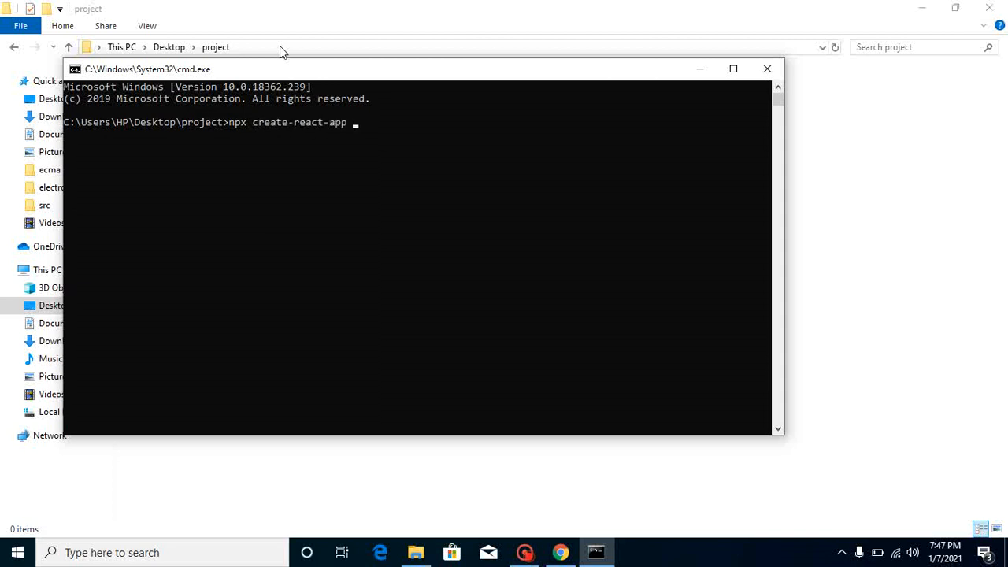
text(ecomm-)
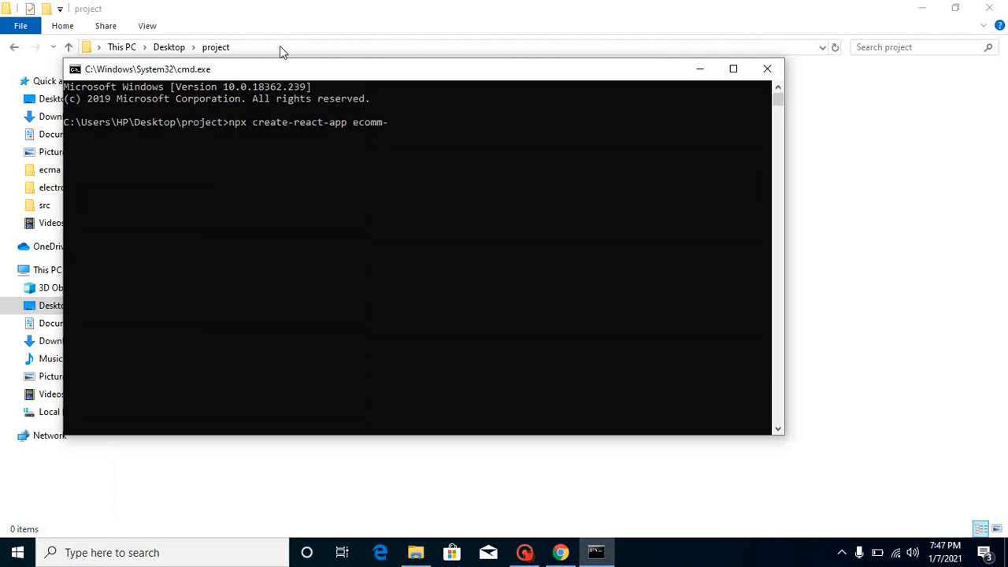
text(dashboard)
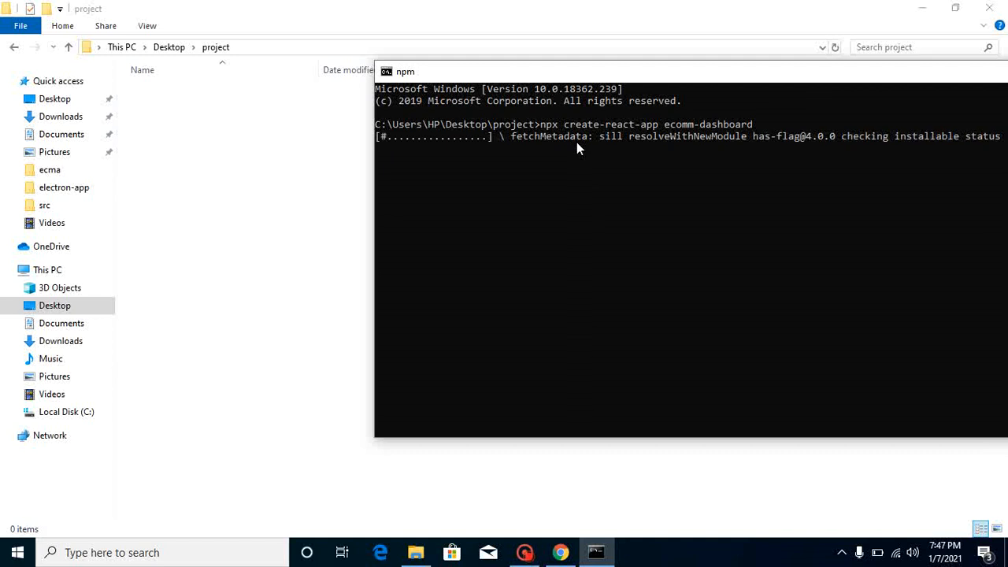
mouse_move(516, 228)
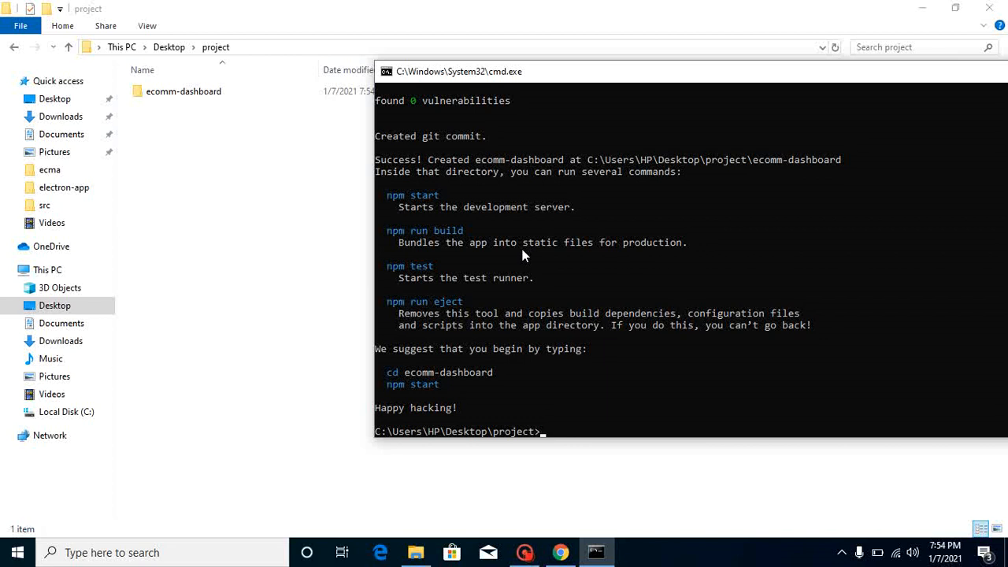
- Change into ecomm-dashboard and launch it in VS Code with code
text(cd ecomm-dashboard)
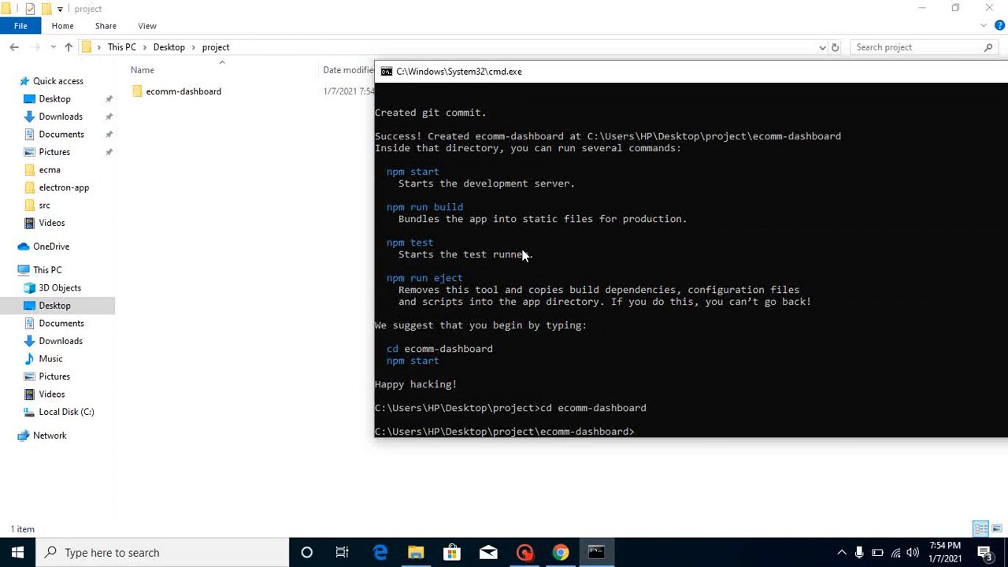
text(code .)
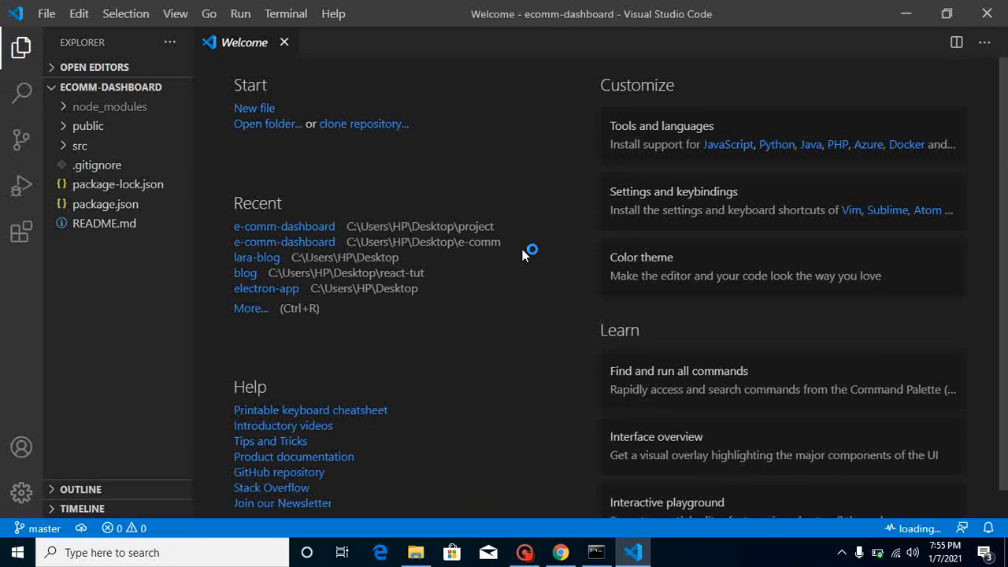
mouse_move(548, 520)
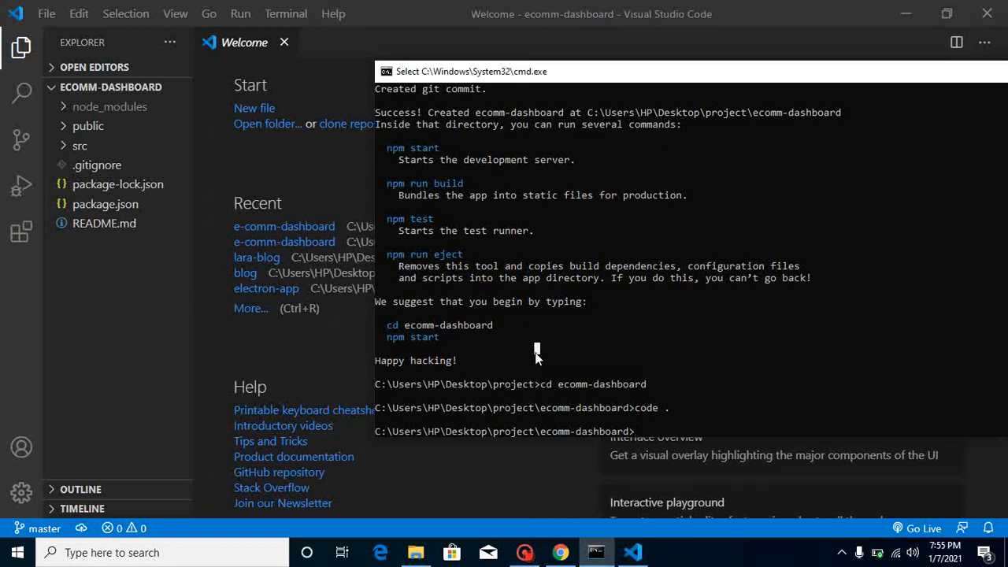
text(npm)
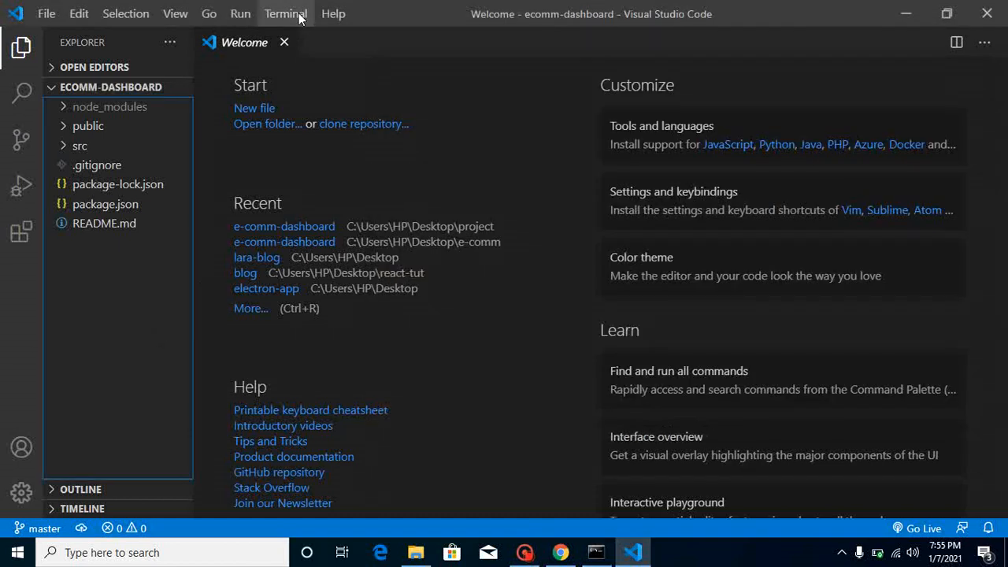
- Start a new PowerShell terminal at ecomm-dashboard and focus it for commands
click(285, 13)
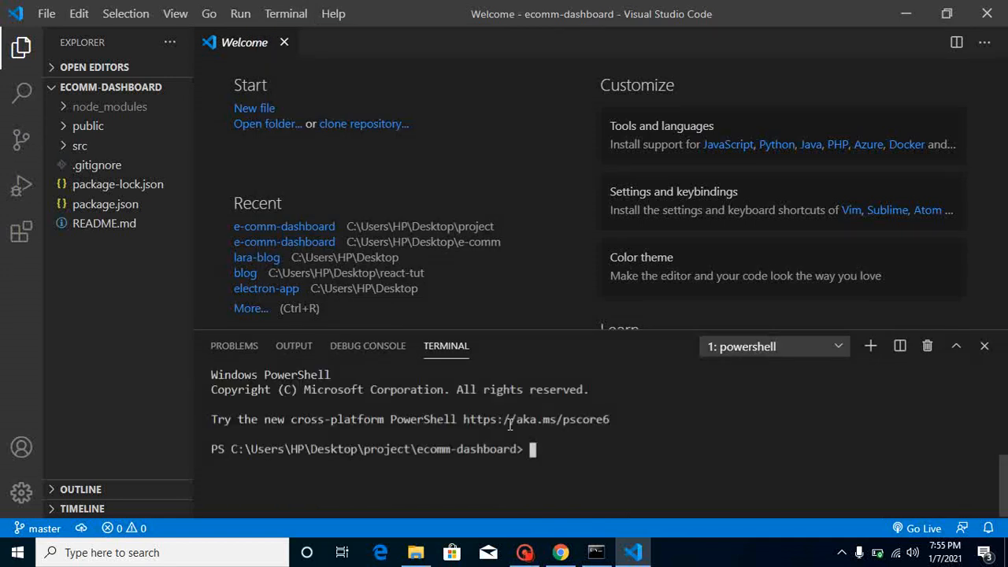
click(561, 551)
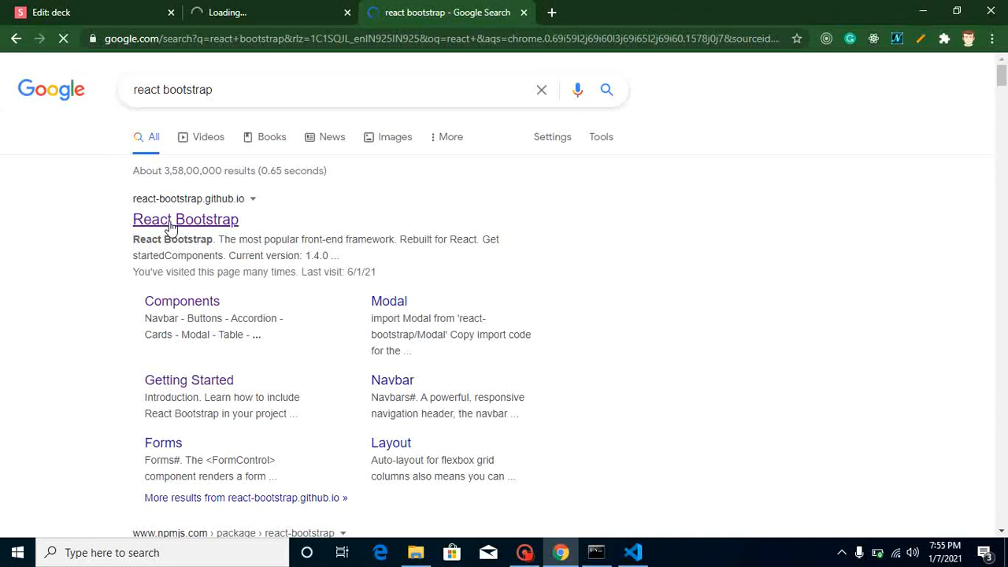
- Reach the React Bootstrap Get started page and select the npm install react-bootstrap bootstrap line
click(186, 219)
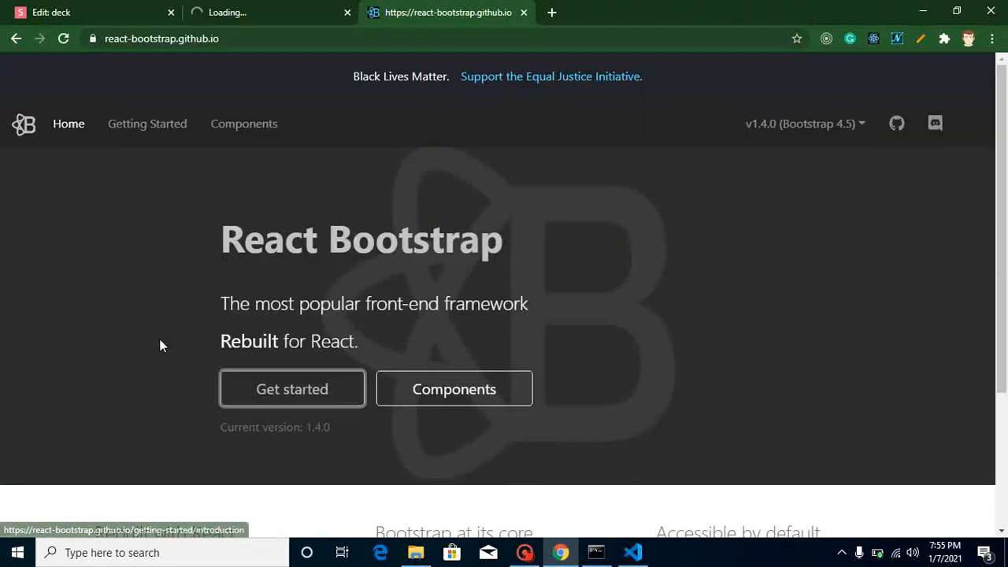
click(292, 387)
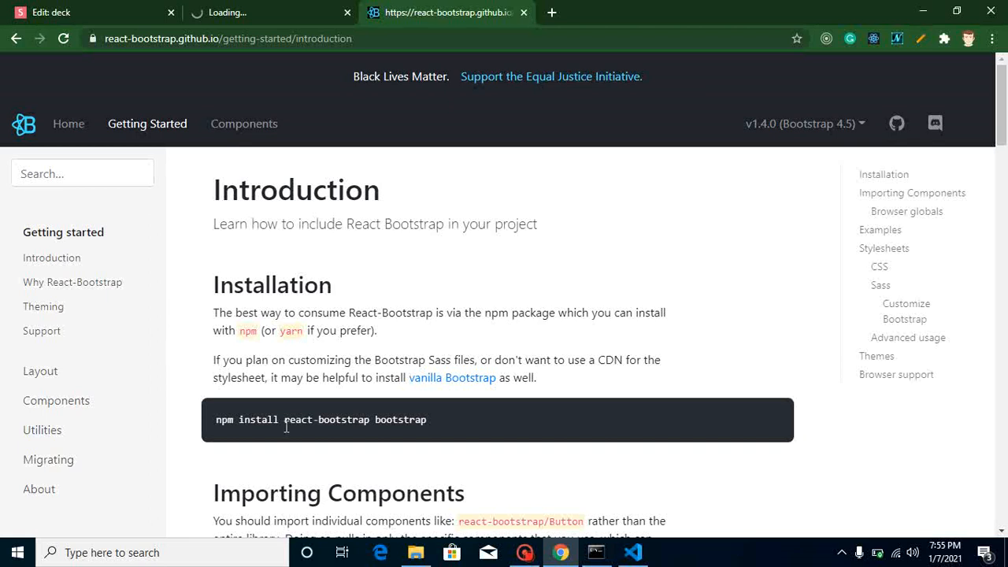
double_click(292, 419)
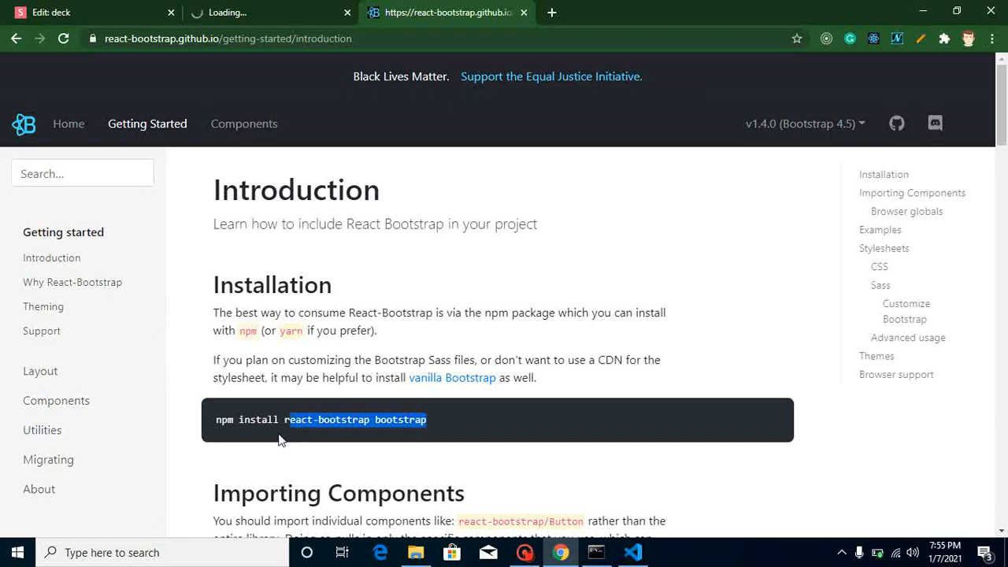
triple_click(315, 419)
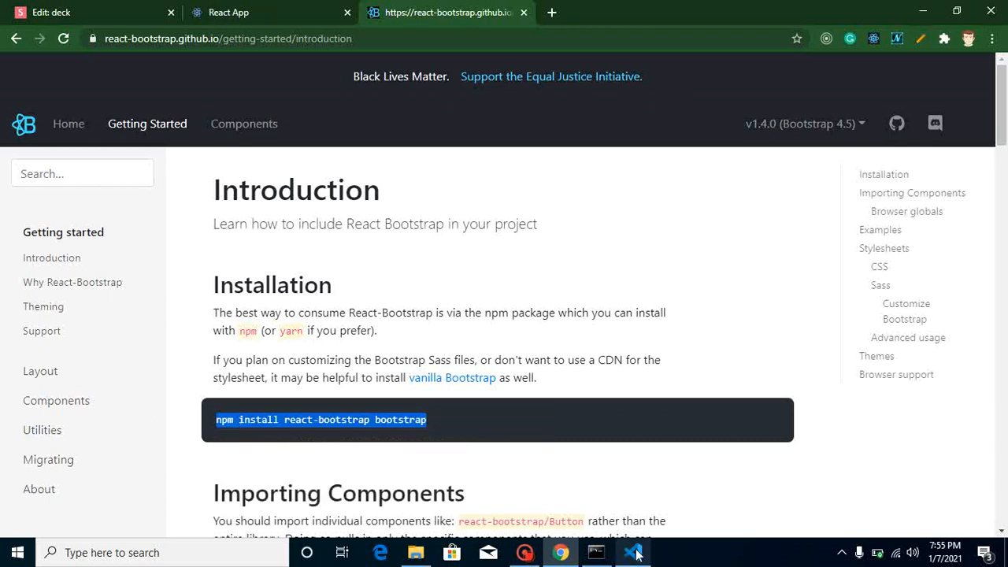
- Run the install command in the terminal and check the React App page at localhost
click(634, 552)
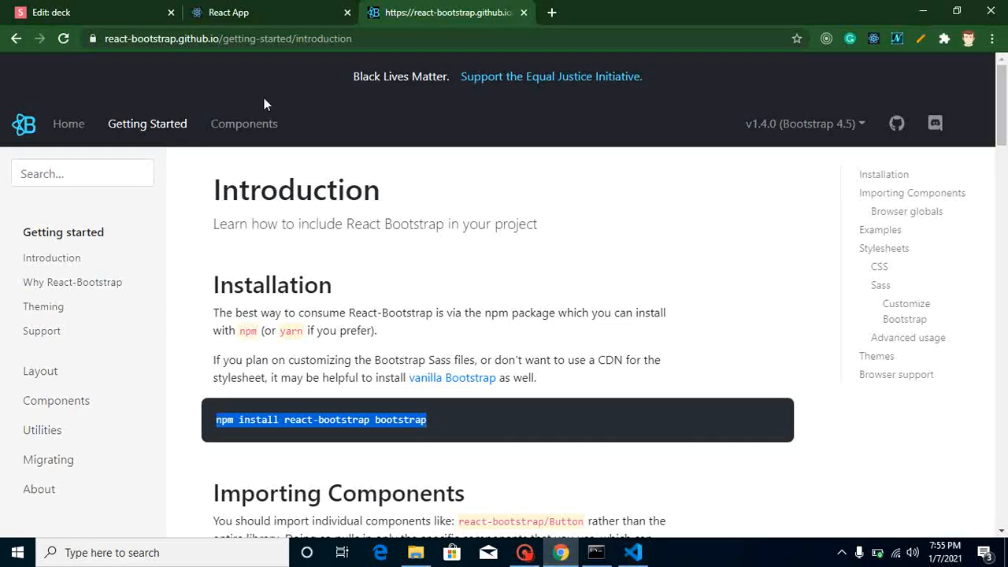
click(271, 13)
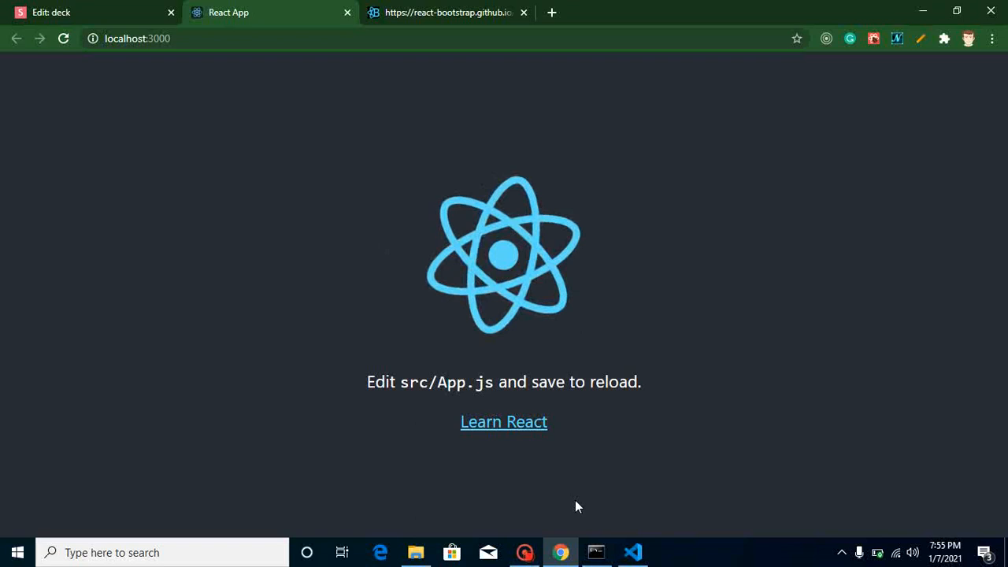
click(633, 552)
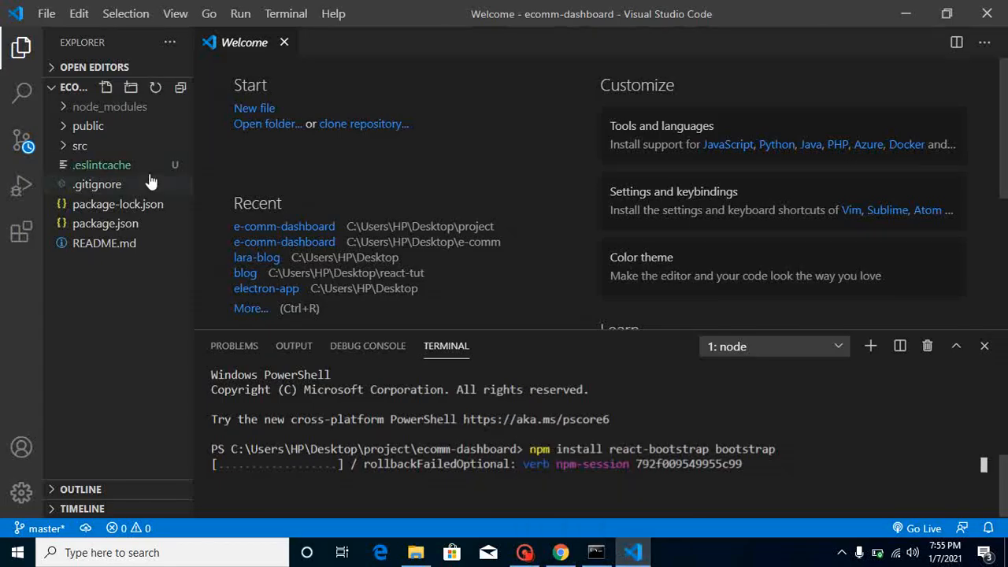
- Clear the default markup from src/App.js
click(79, 145)
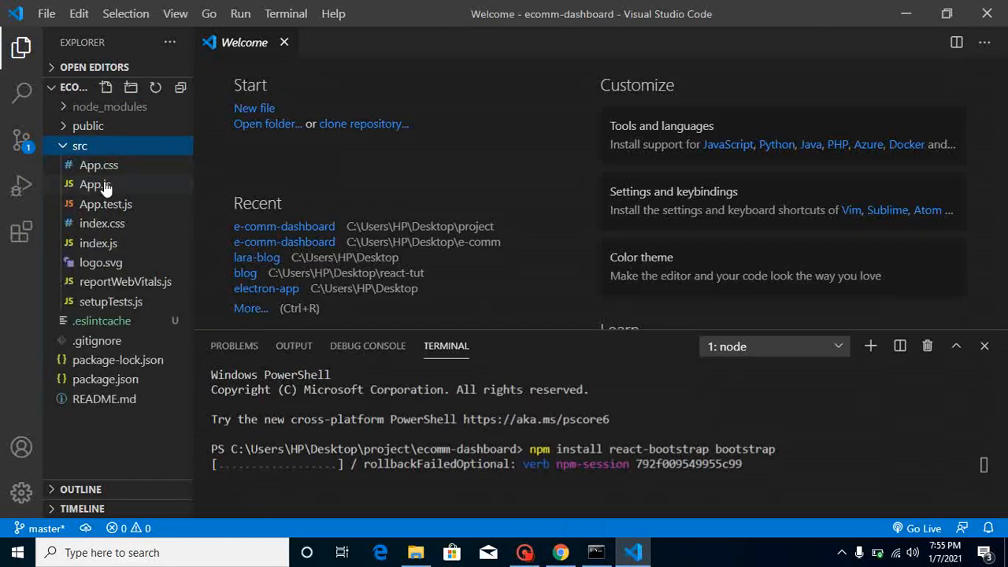
click(95, 184)
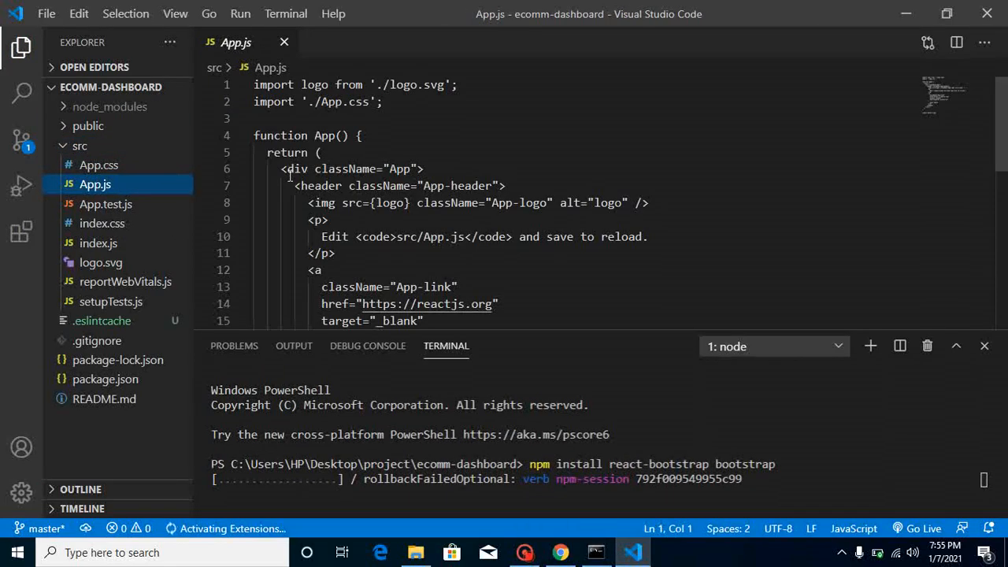
key(ctrl+a)
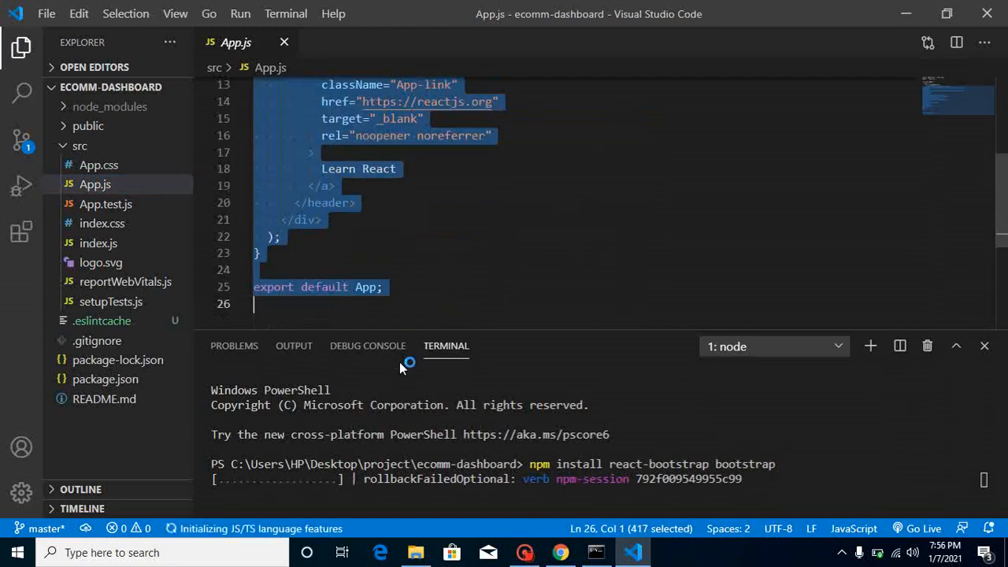
key(Delete)
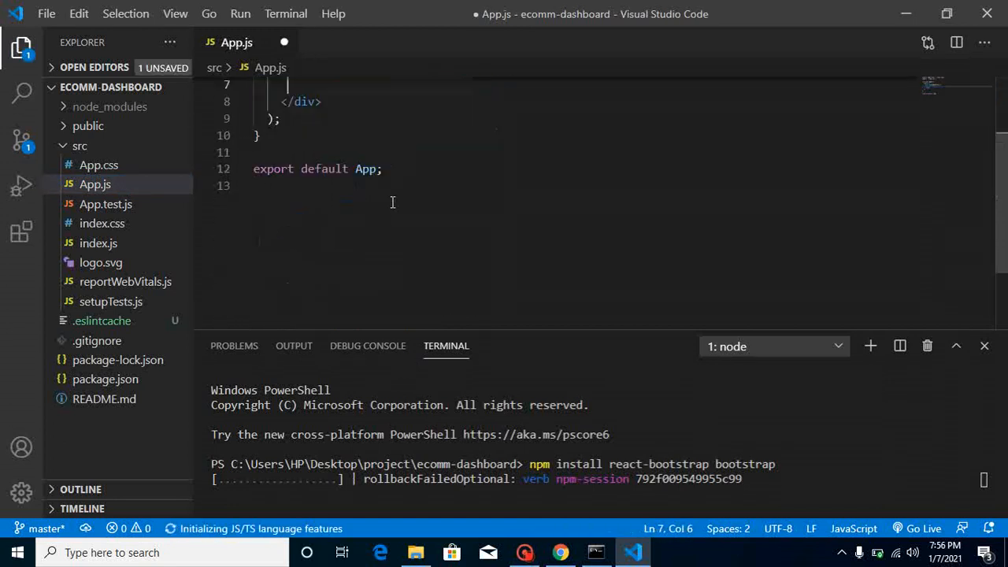
- Add an <h1>Ecomm Project</h1> heading inside the App div
text(<h1)
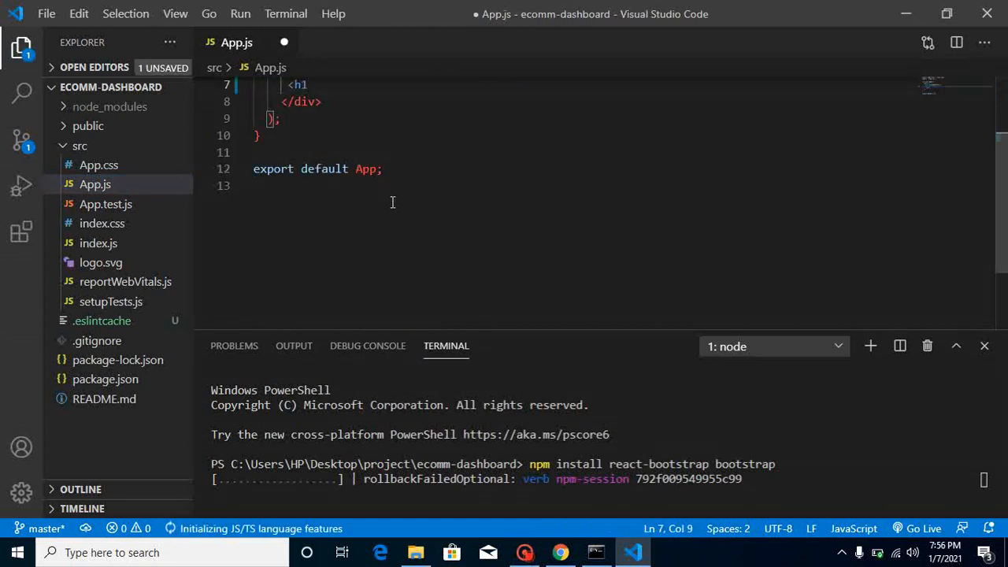
text(E</h1>)
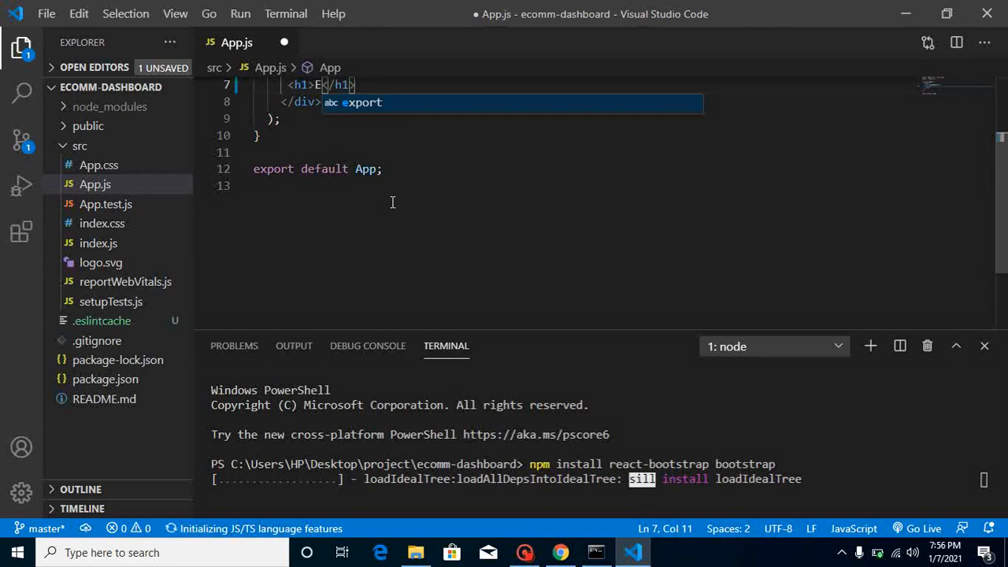
text(comm)
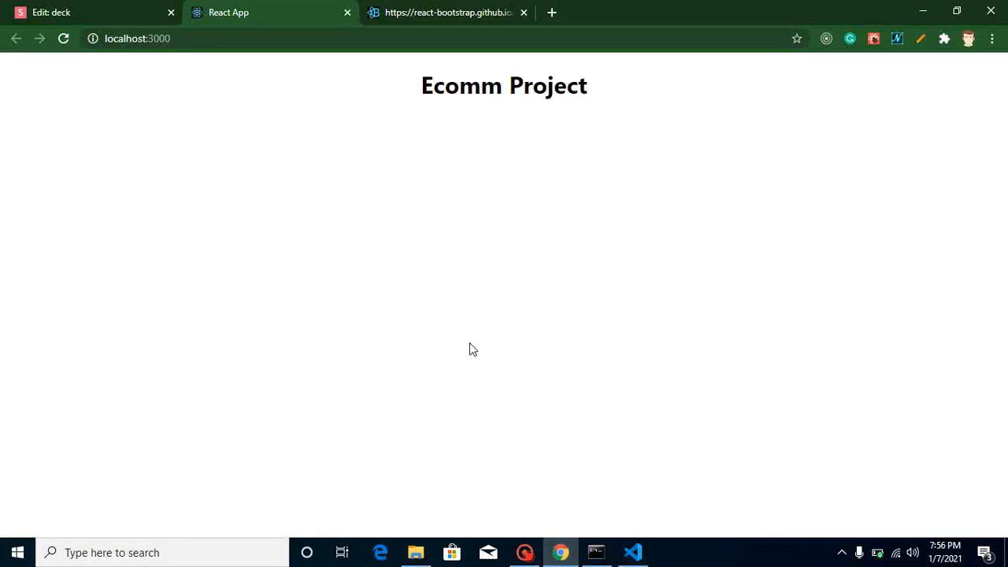
- Copy the bootstrap.min.css import line from the docs' Stylesheets CSS section
click(447, 13)
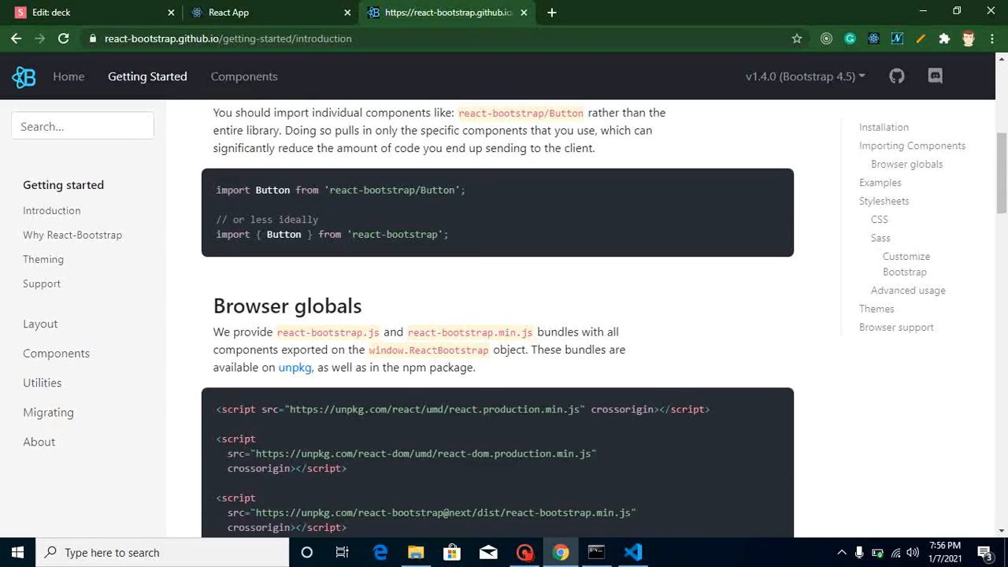
scroll(down, 3)
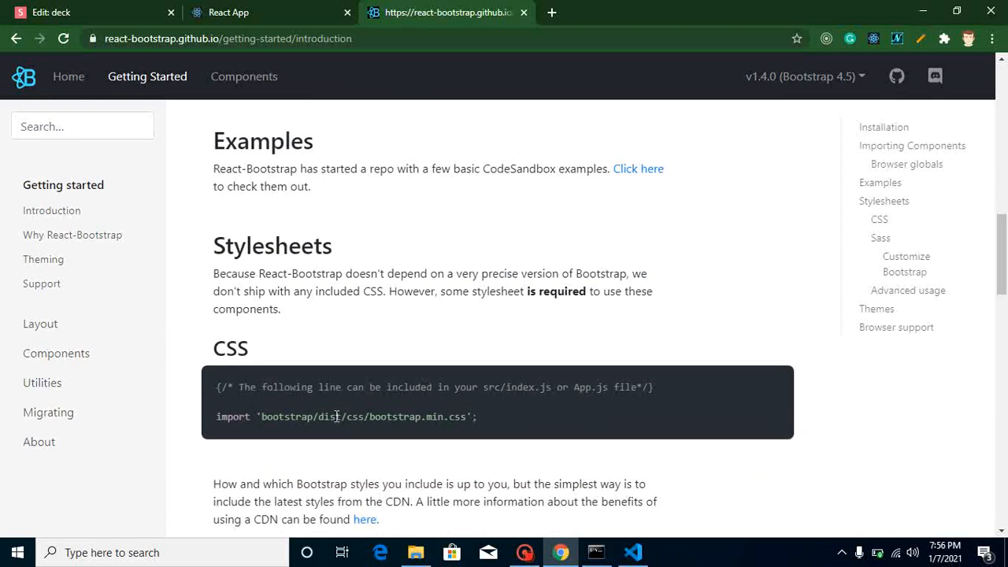
scroll(down, 3)
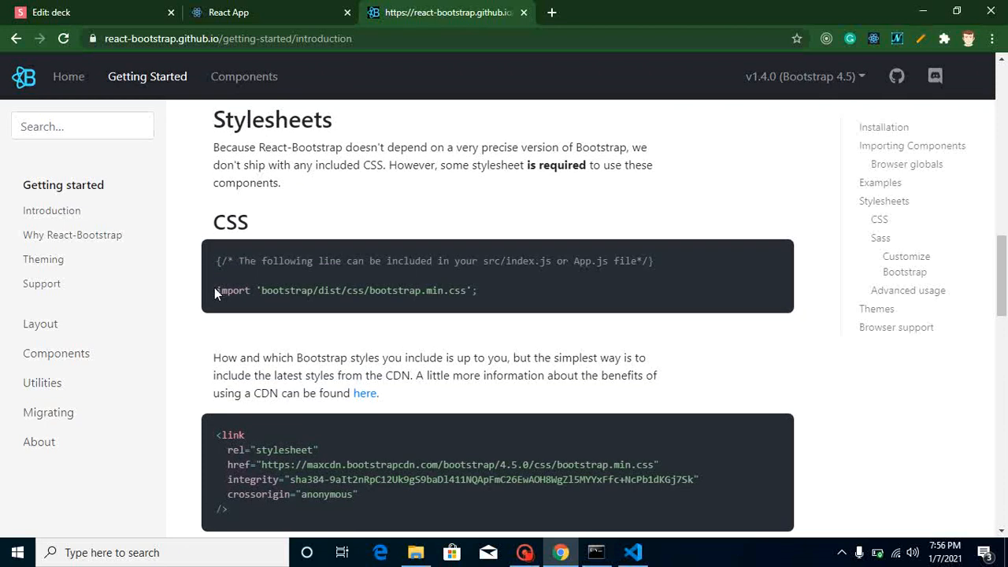
mouse_move(239, 518)
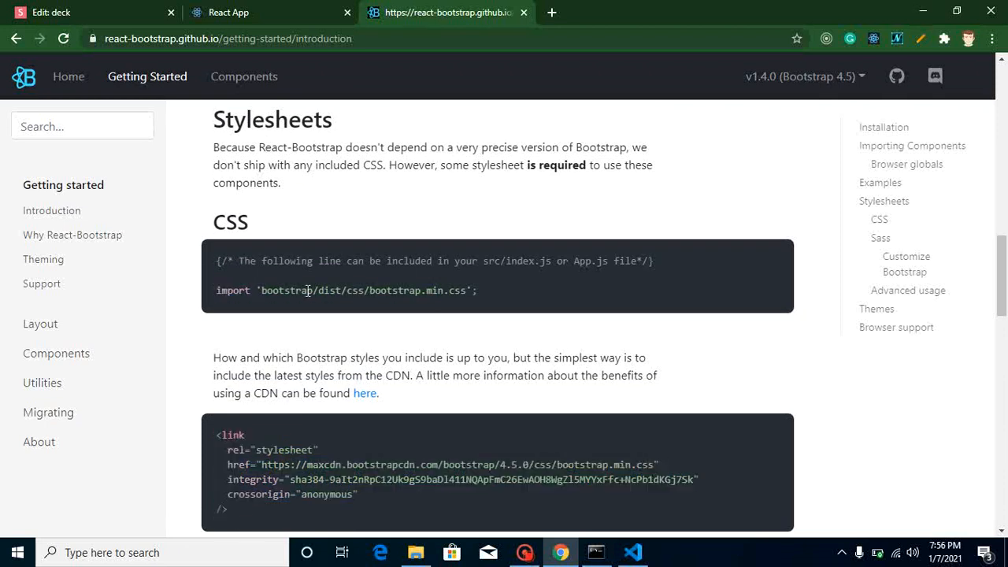
right_click(307, 290)
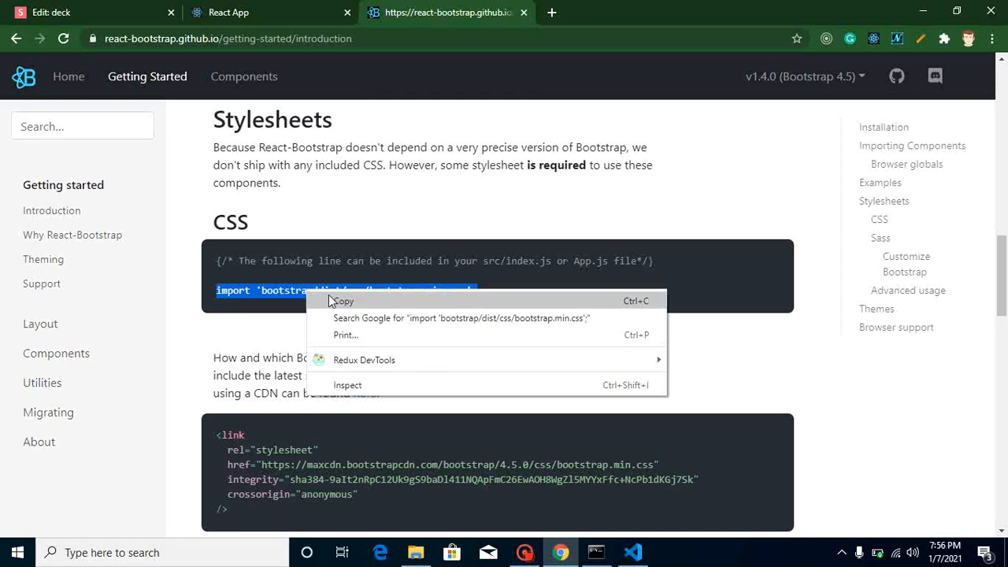
click(341, 301)
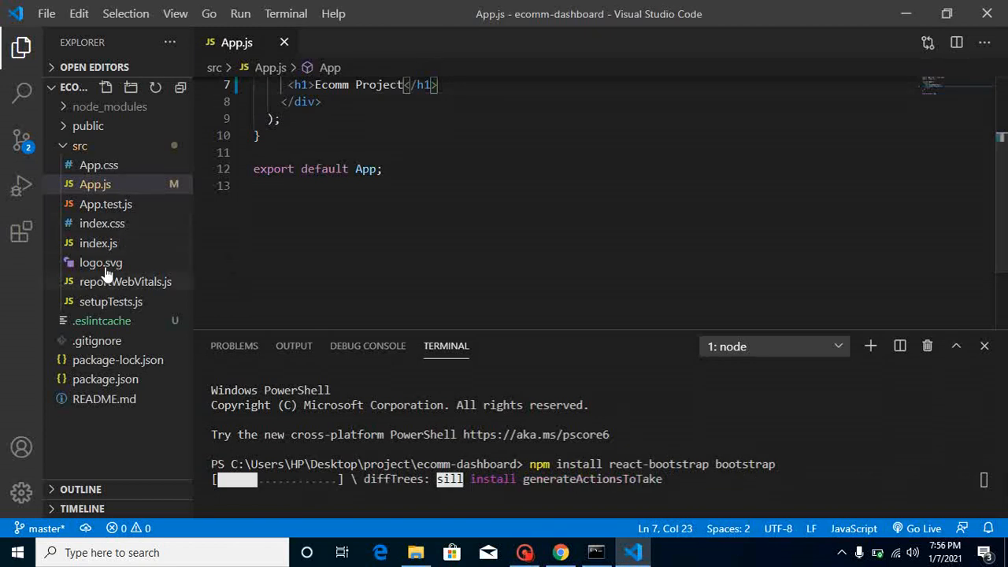
- Add import 'bootstrap/dist/css/bootstrap.min.css'; to index.js
click(97, 243)
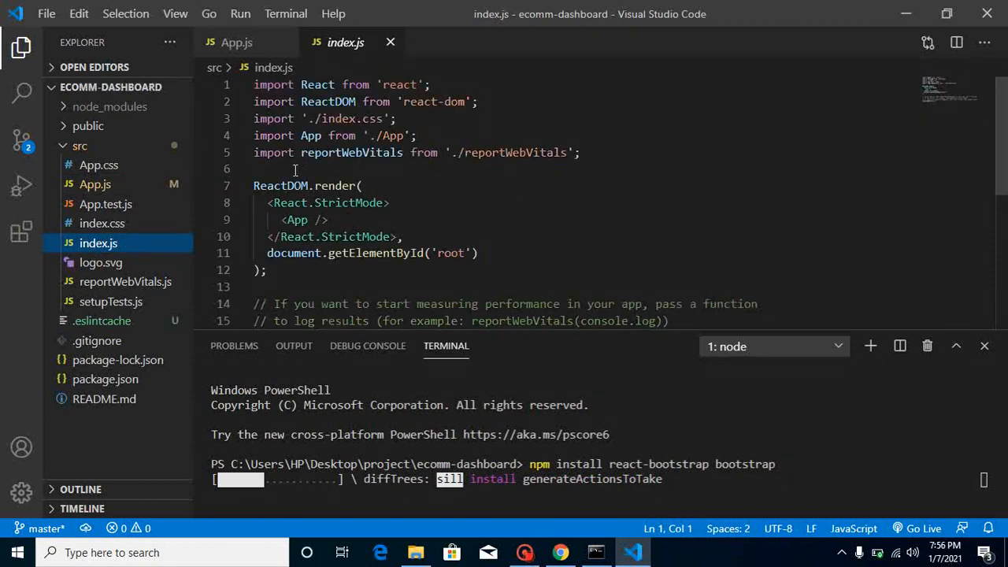
text(import 'bootstrap/dist/css/bootstrap.min.css';)
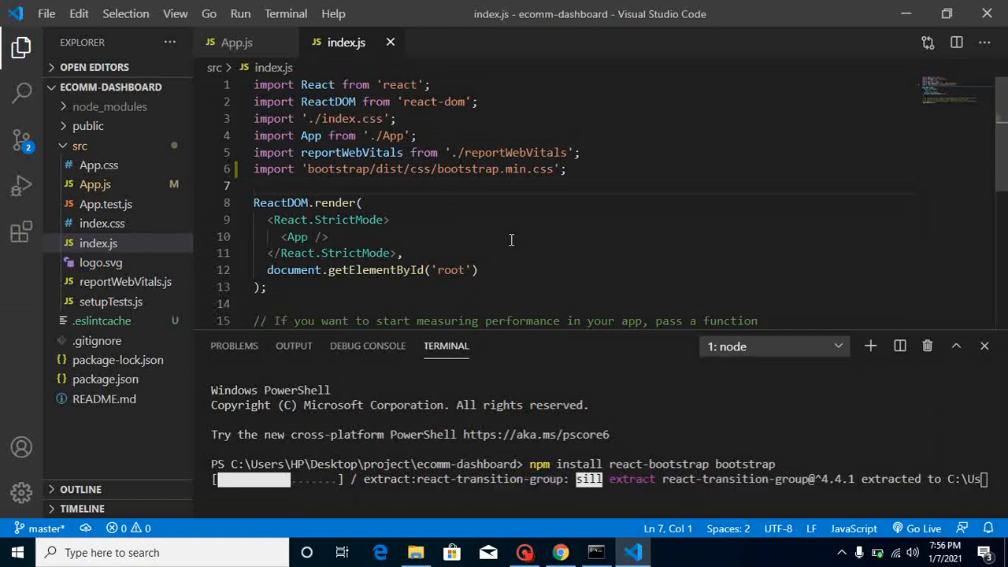
mouse_move(435, 375)
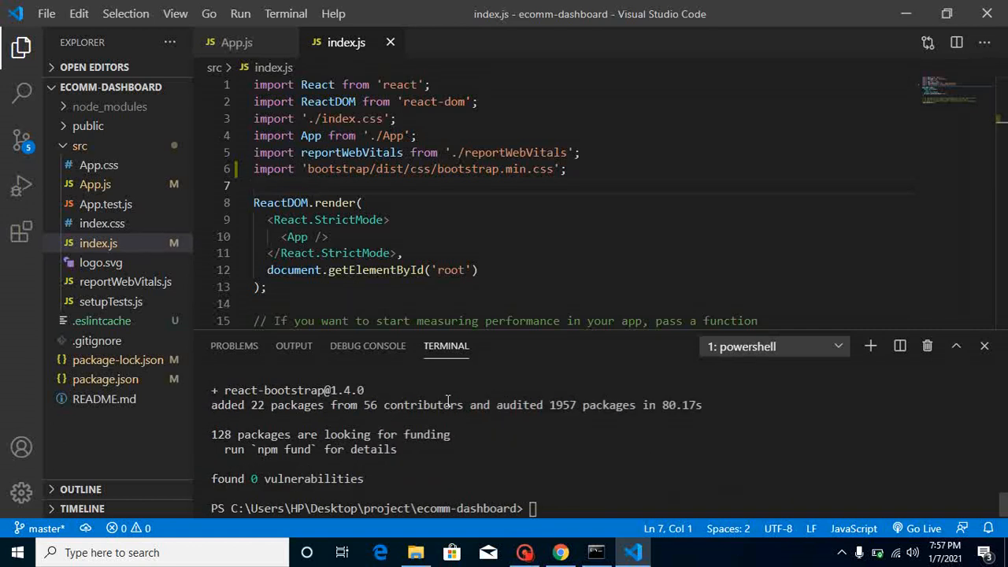
mouse_move(240, 14)
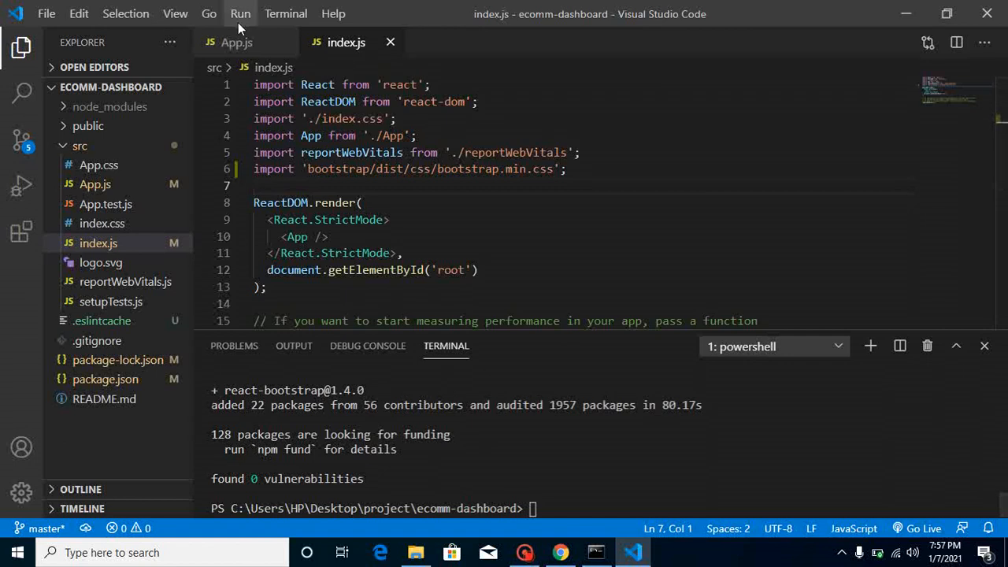
- In App.js, add <button>Simple Button</button> under the heading
click(236, 41)
text(<bu)
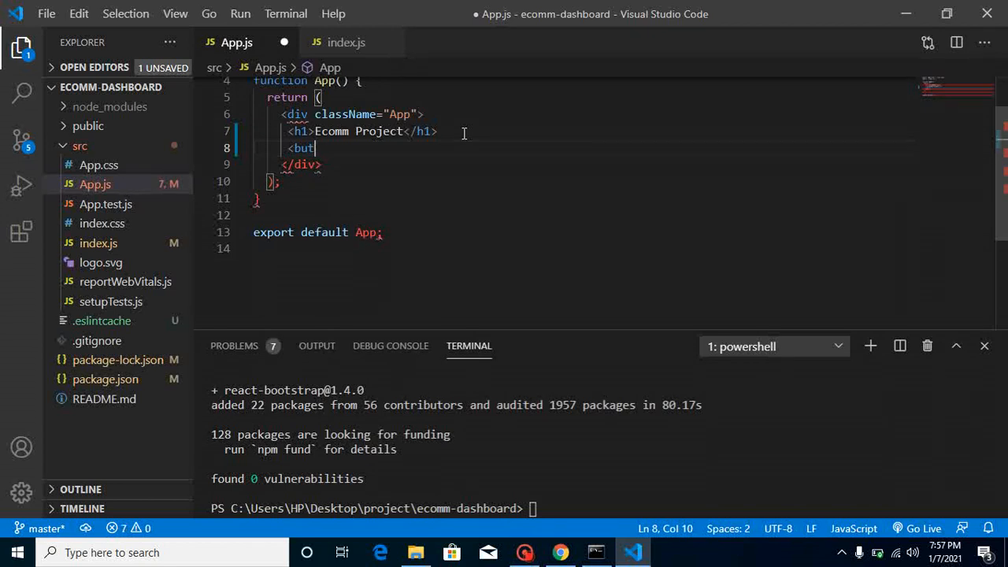
text(to)
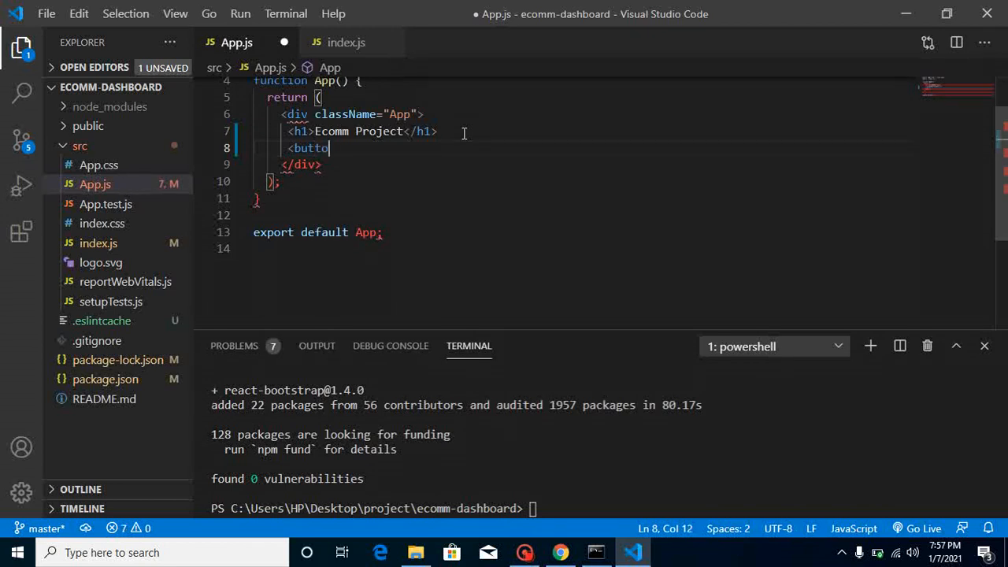
text(></button>)
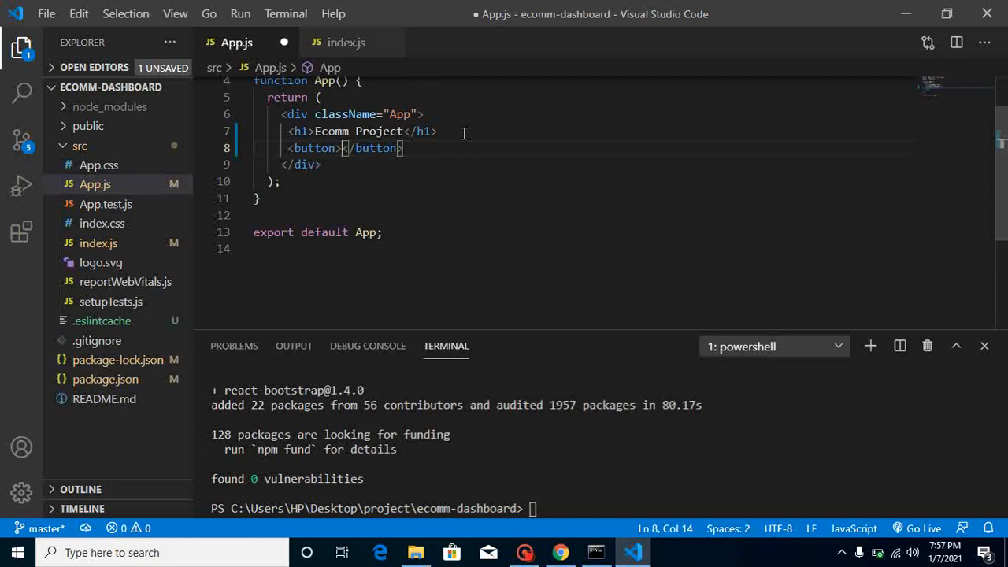
text(Simeple)
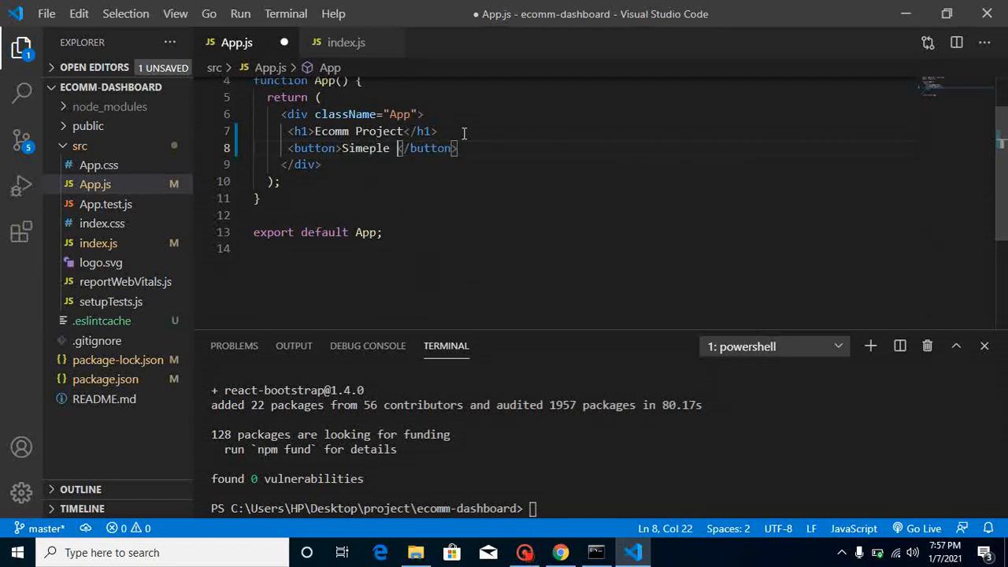
text(Button)
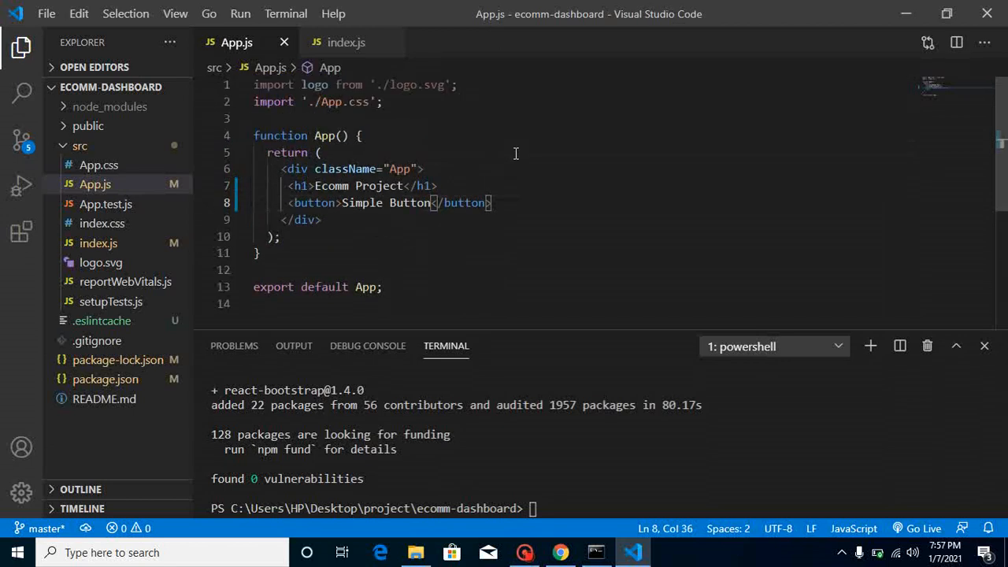
- Add import {Button} from 'react-bootstrap' at the top of App.js
text(i)
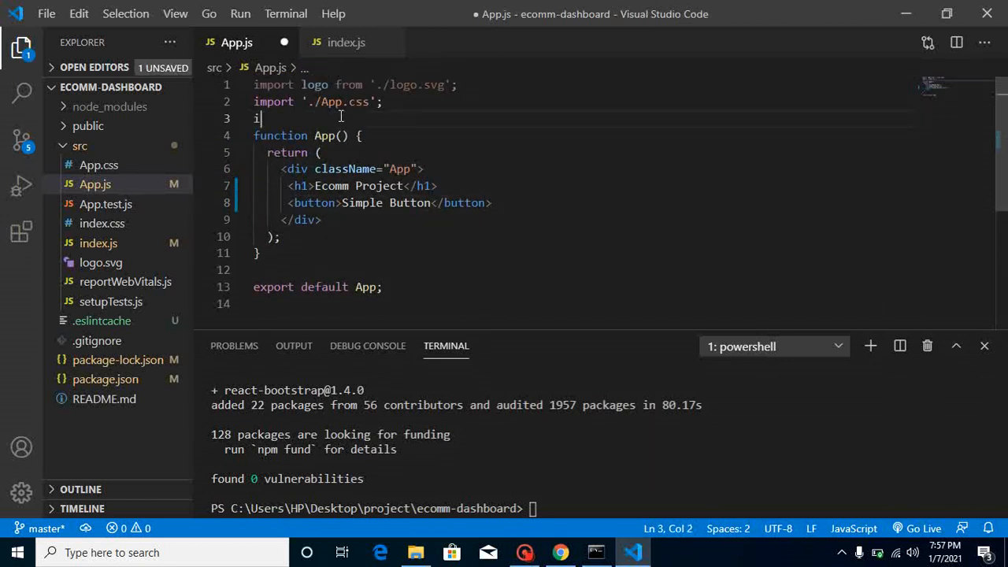
text(mport)
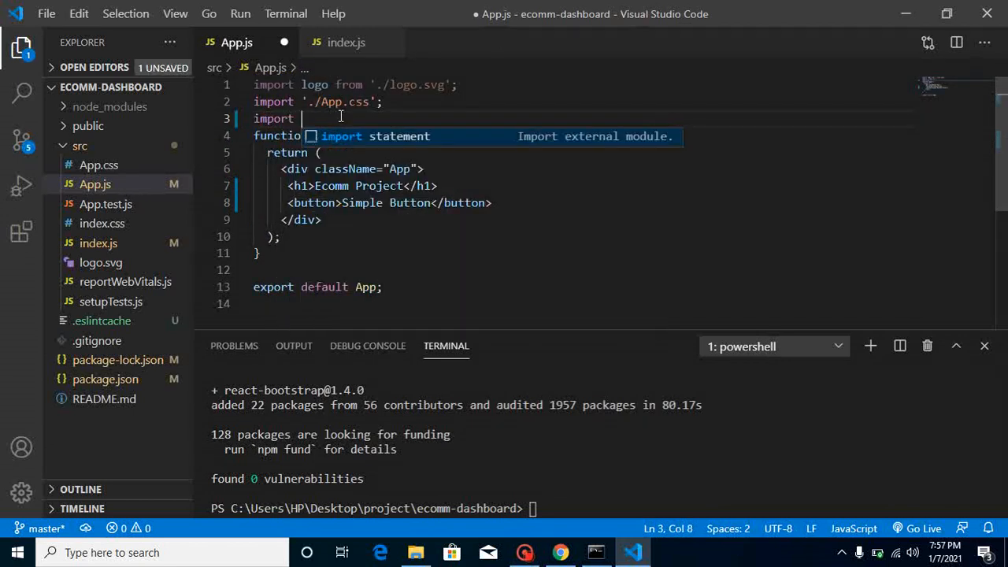
text({ })
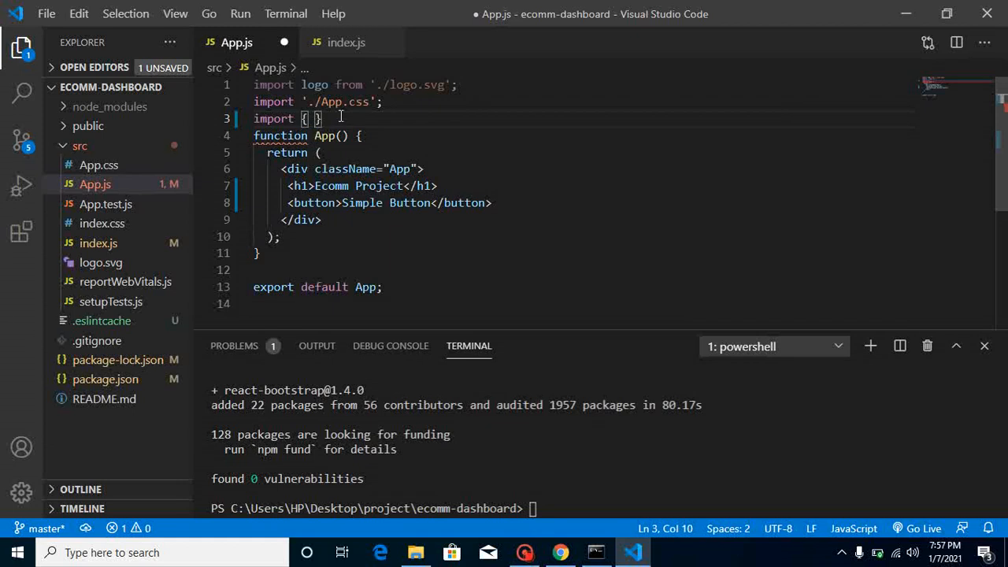
text(from)
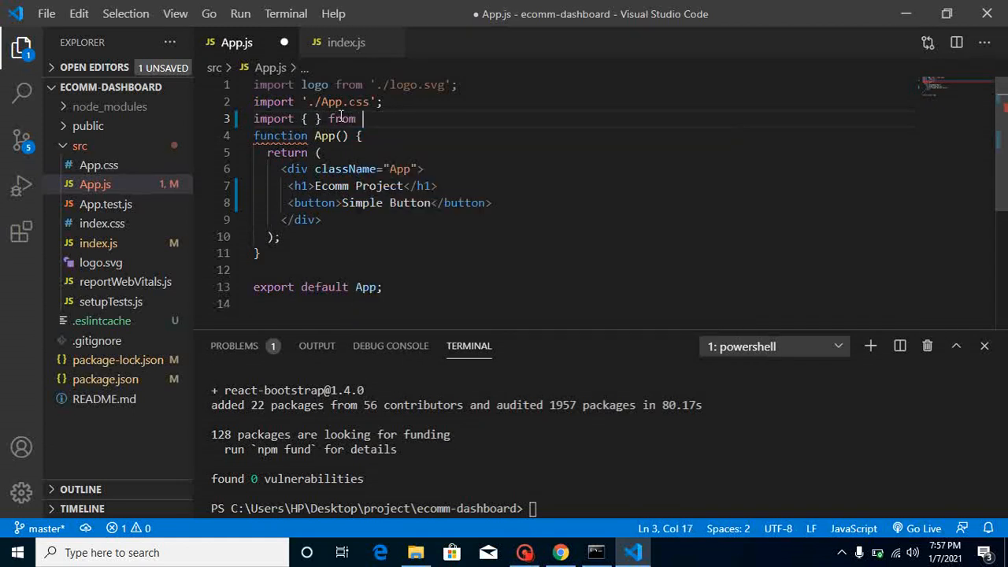
text('react-bootstrap')
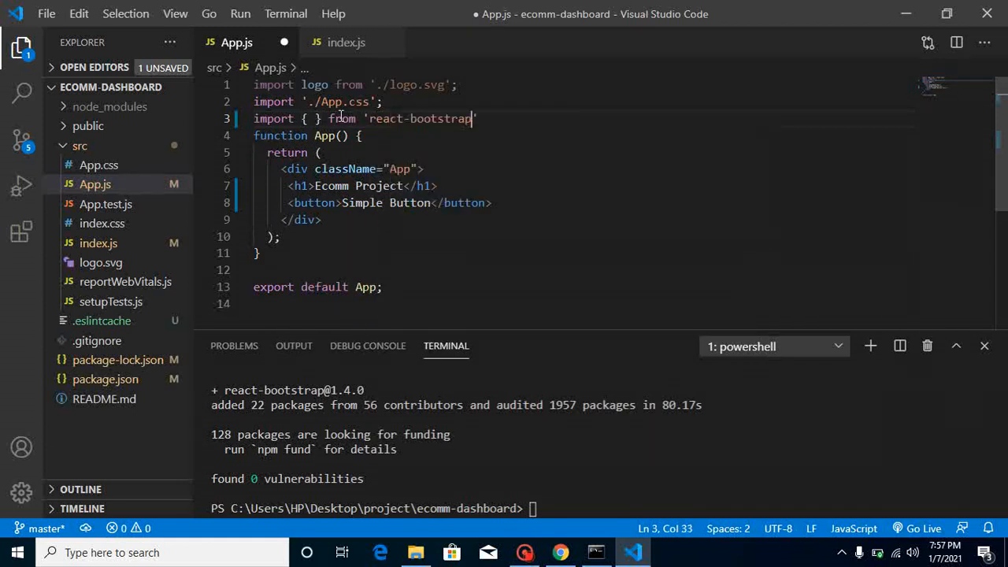
text(B)
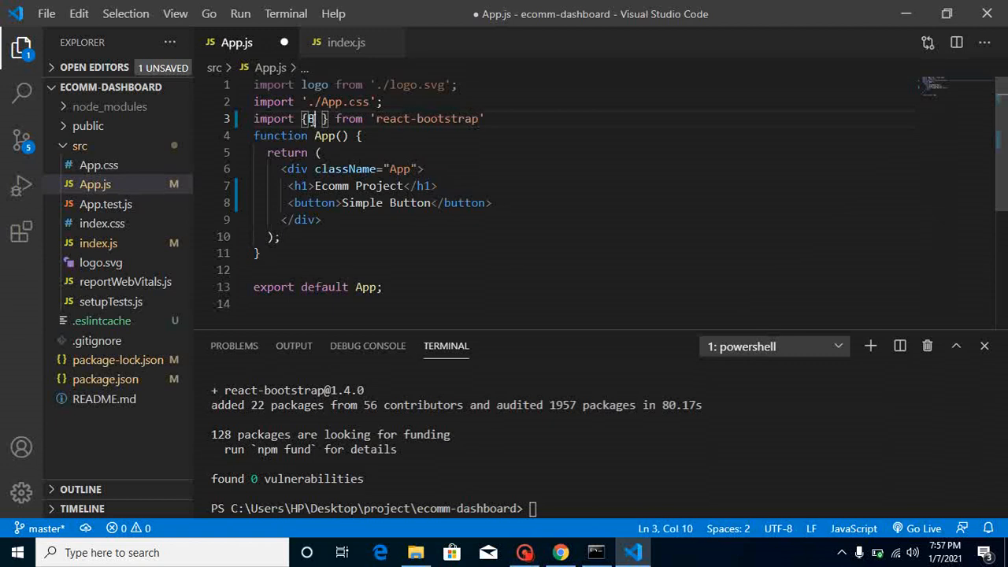
text(utton)
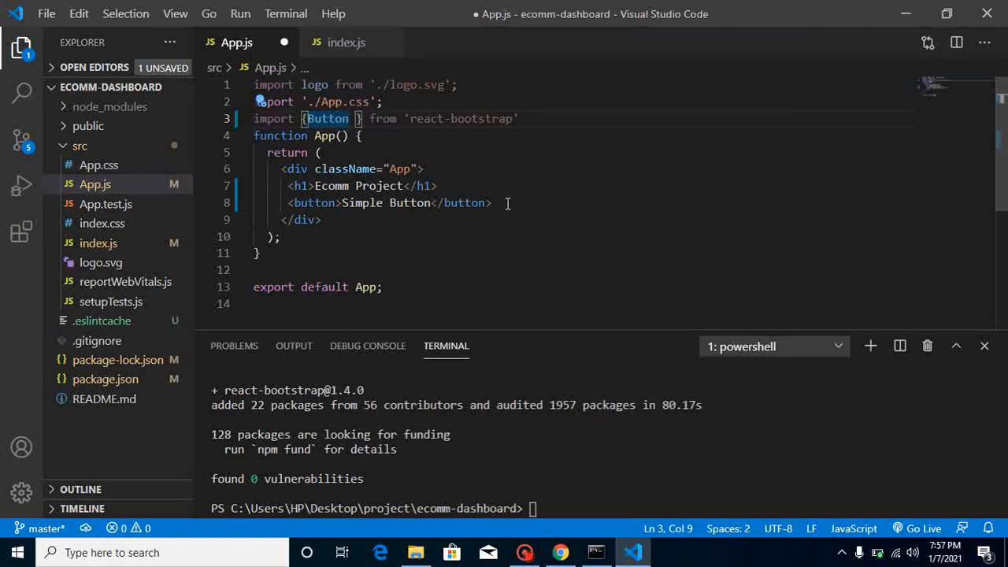
- Render <Button>Bootstrap</Button> below the plain button and save
text(<B)
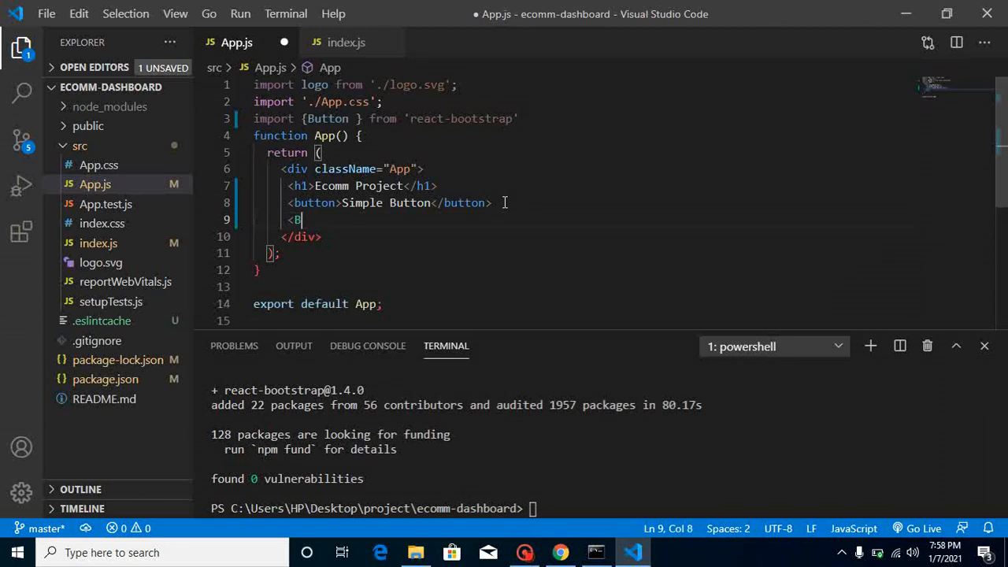
text(utton)
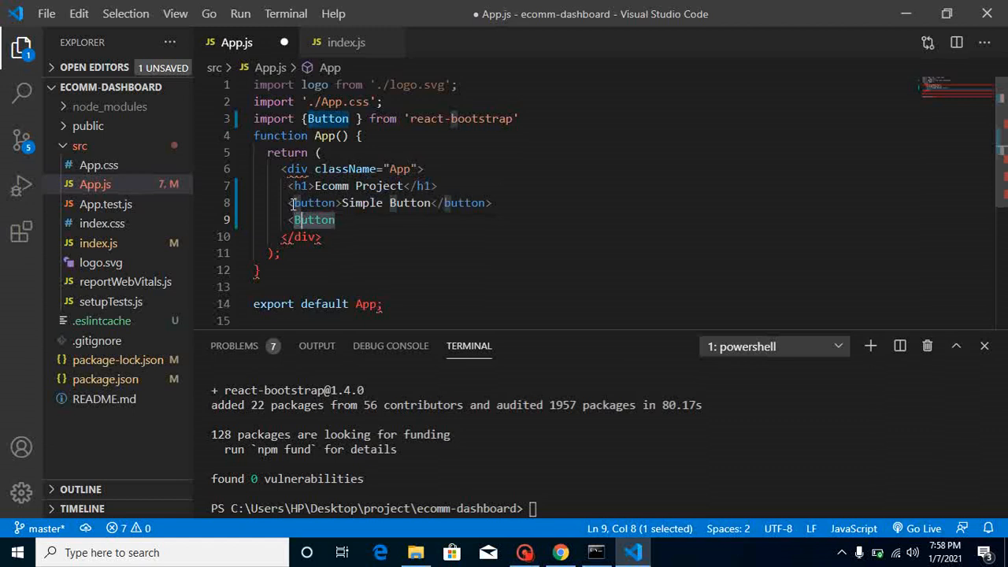
click(313, 202)
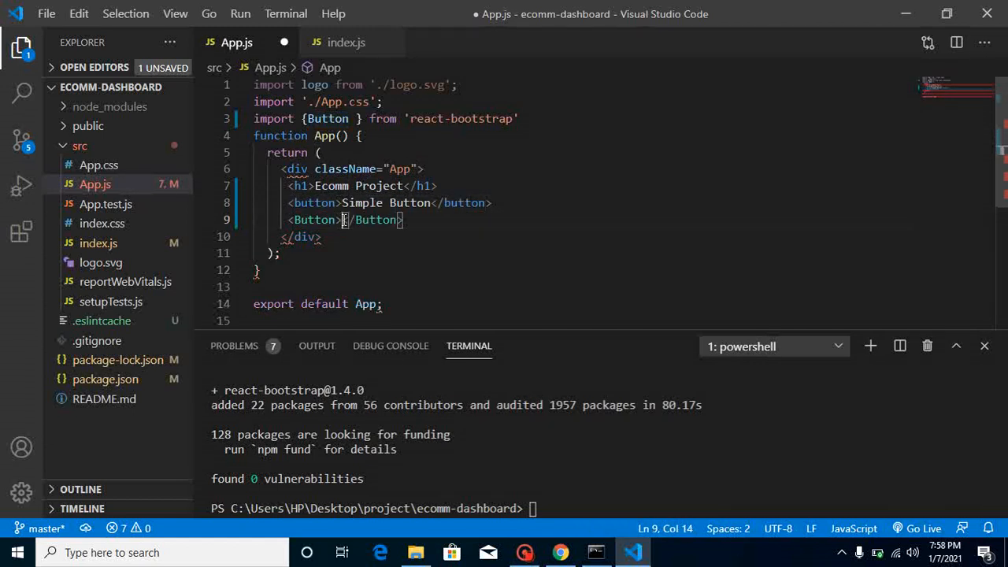
text(Book)
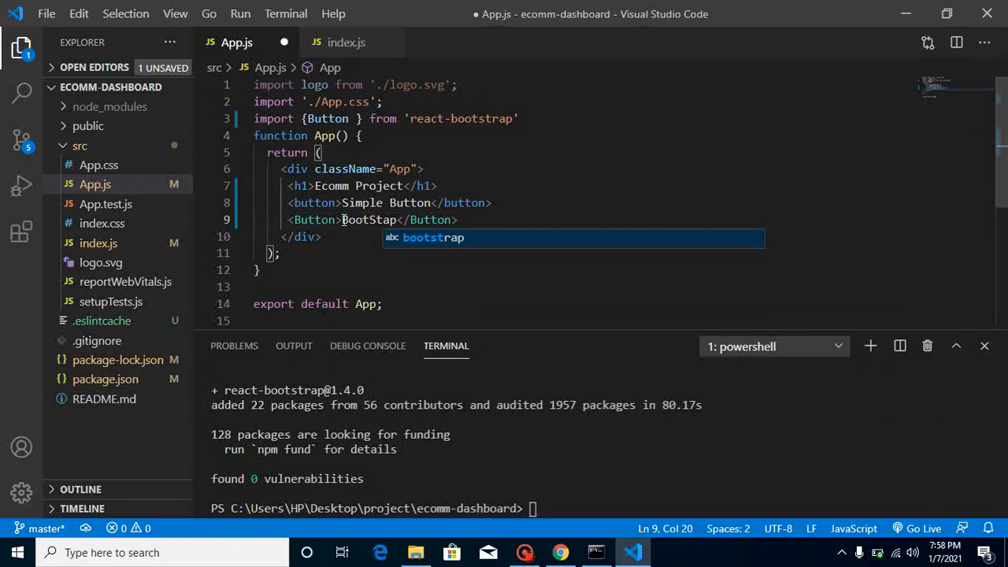
text(r)
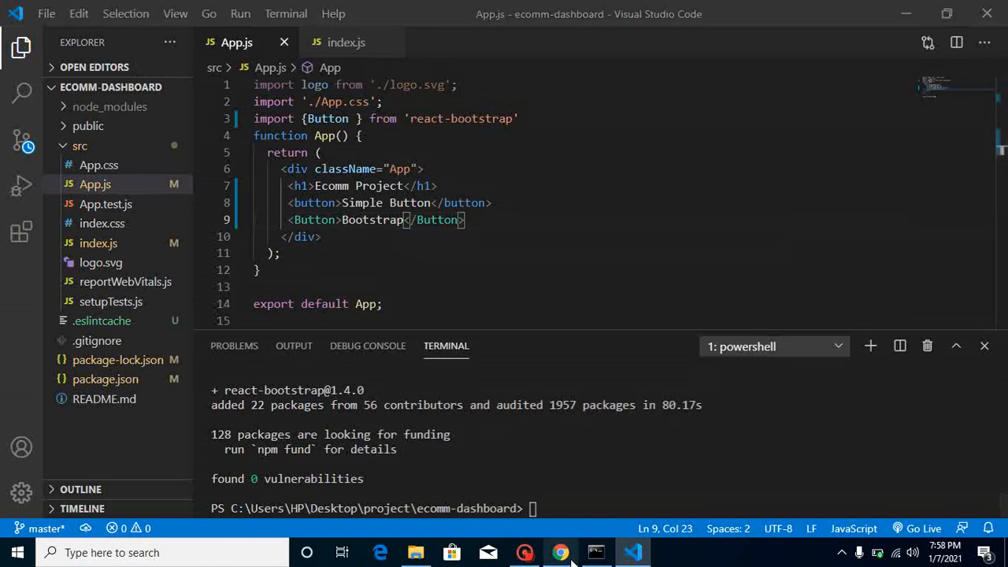
- Preview the blue Bootstrap button beside Simple Button at localhost:3000, then start a new tab
click(560, 552)
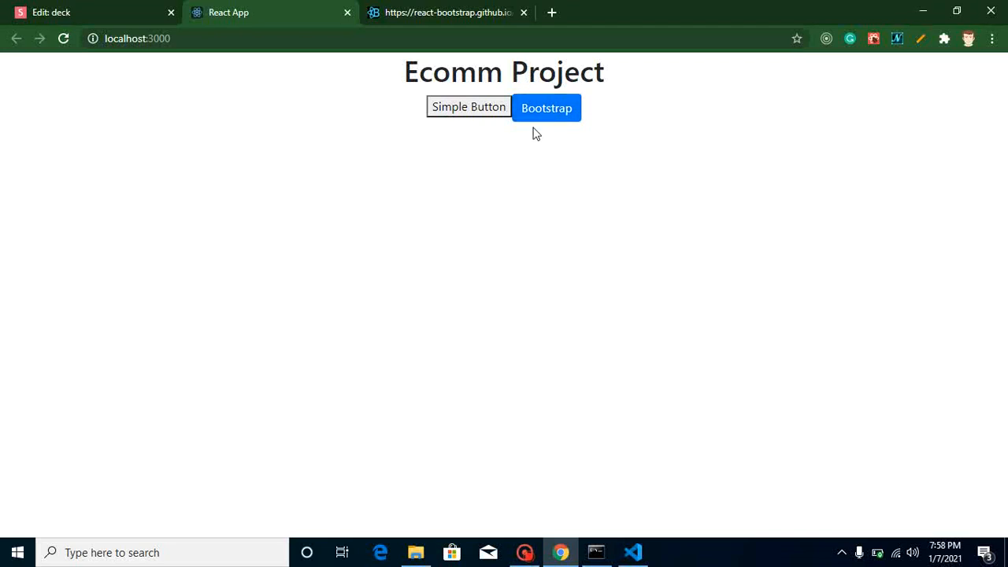
click(552, 13)
text(react)
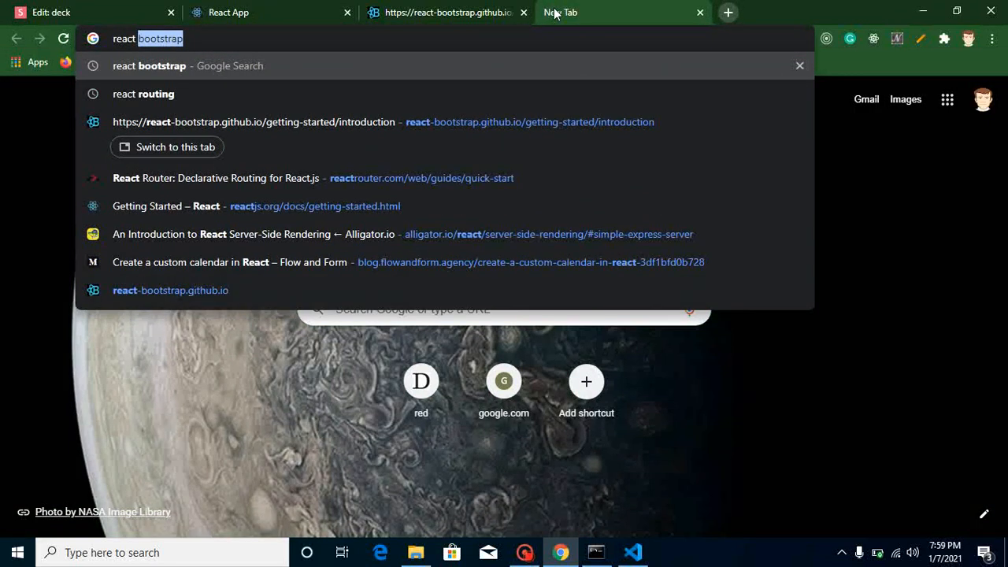
- Search Google for 'react routing' and open the React Router result to reach its Quick Start
click(142, 94)
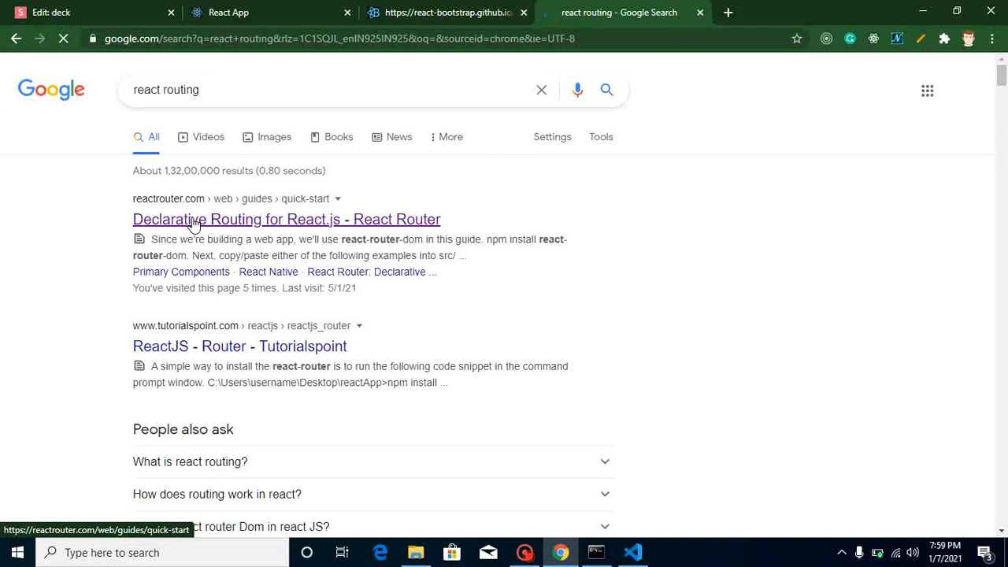
click(286, 219)
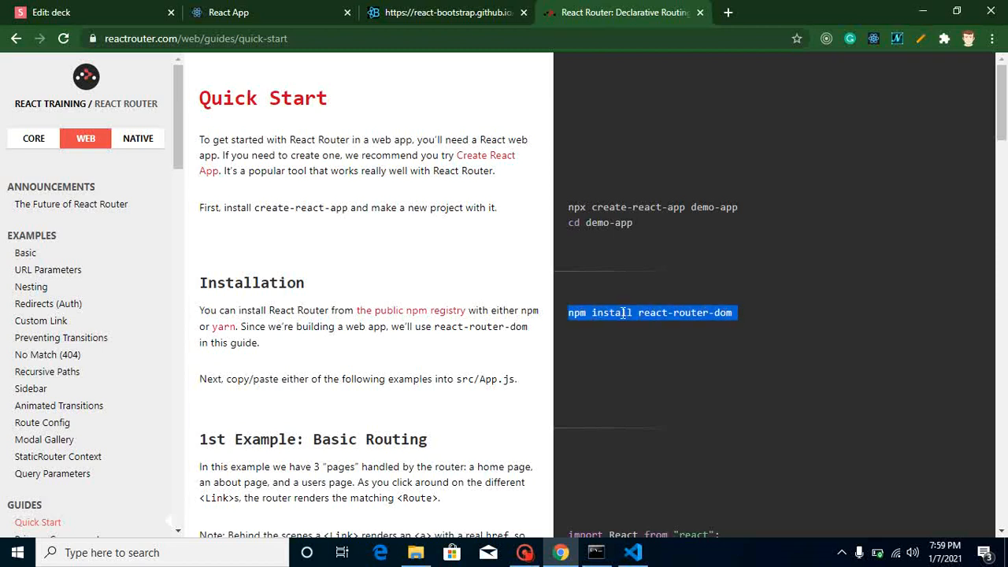
- Deselect the npm install react-router-dom command after copying it from the Installation section
click(632, 551)
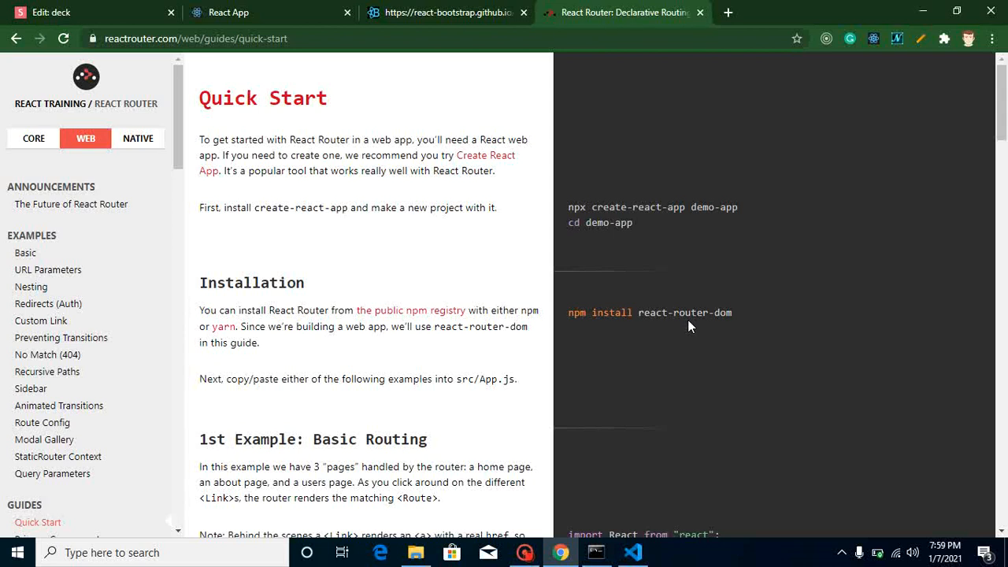
mouse_move(25, 252)
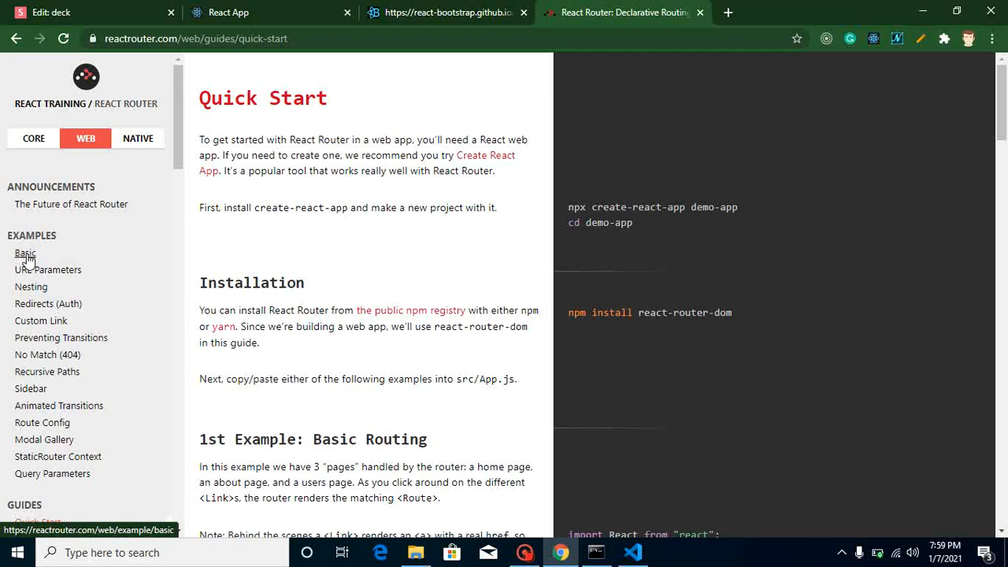
- View the Basic routing example, check the react-router-dom install in the editor, and return to the running React App
click(25, 252)
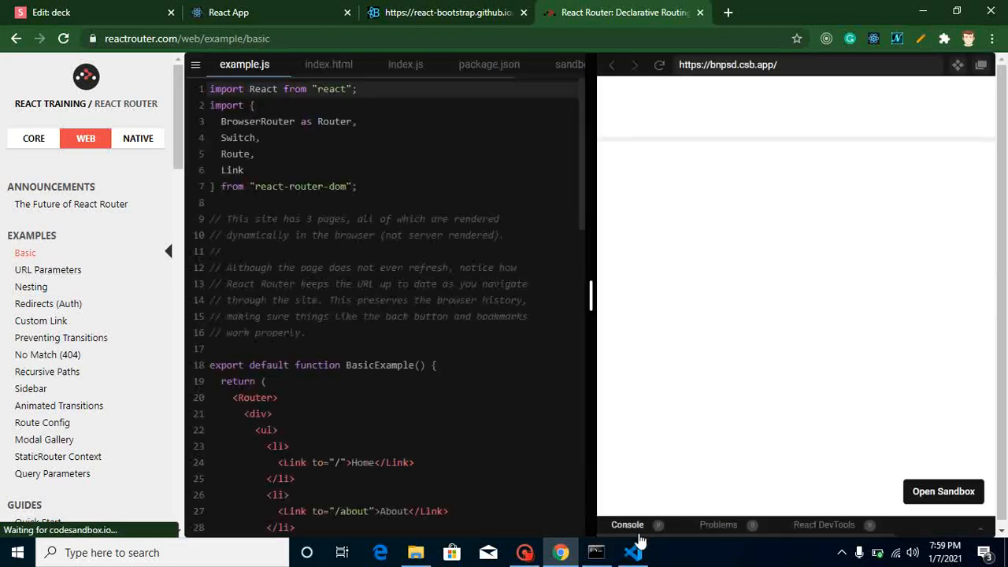
click(634, 551)
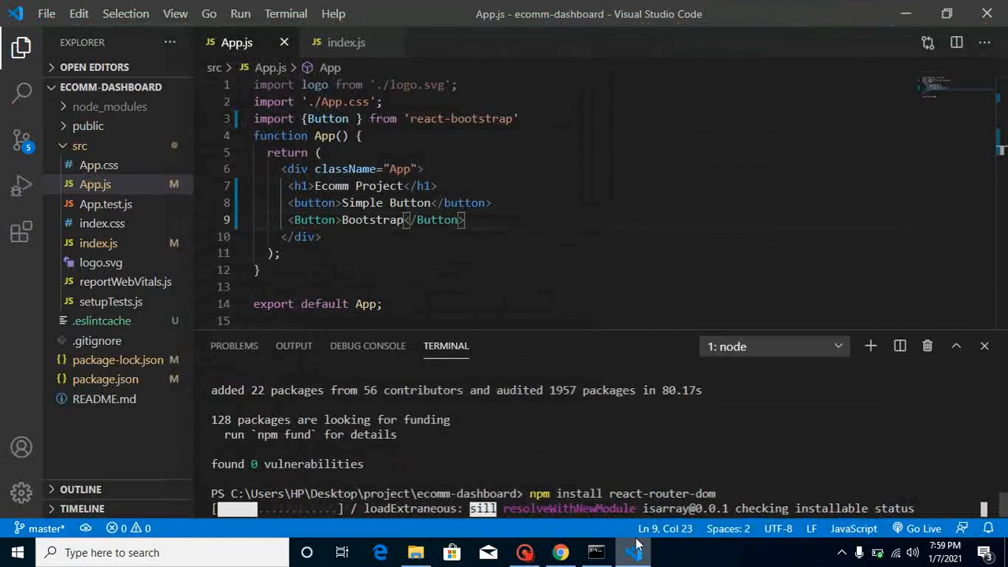
click(561, 552)
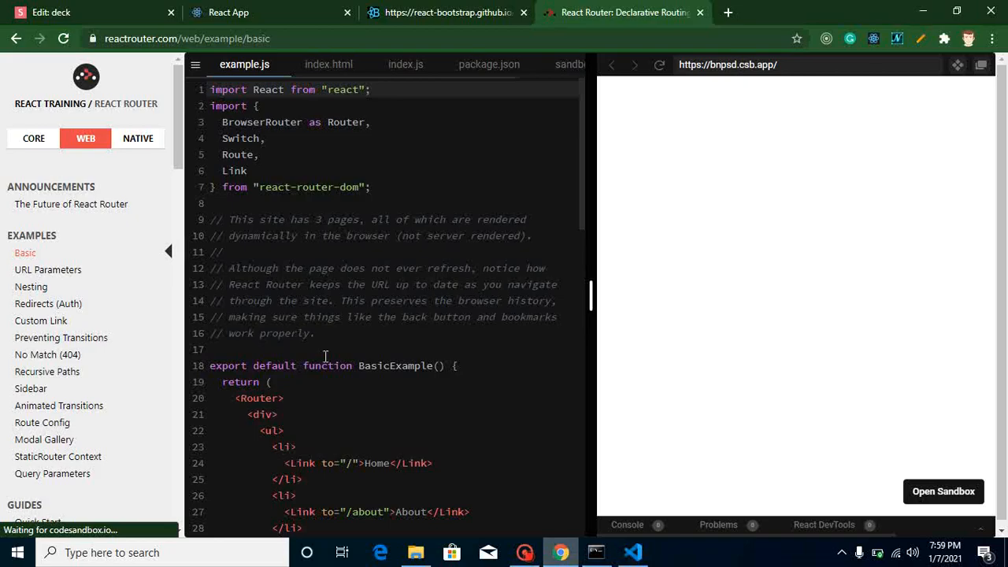
click(228, 12)
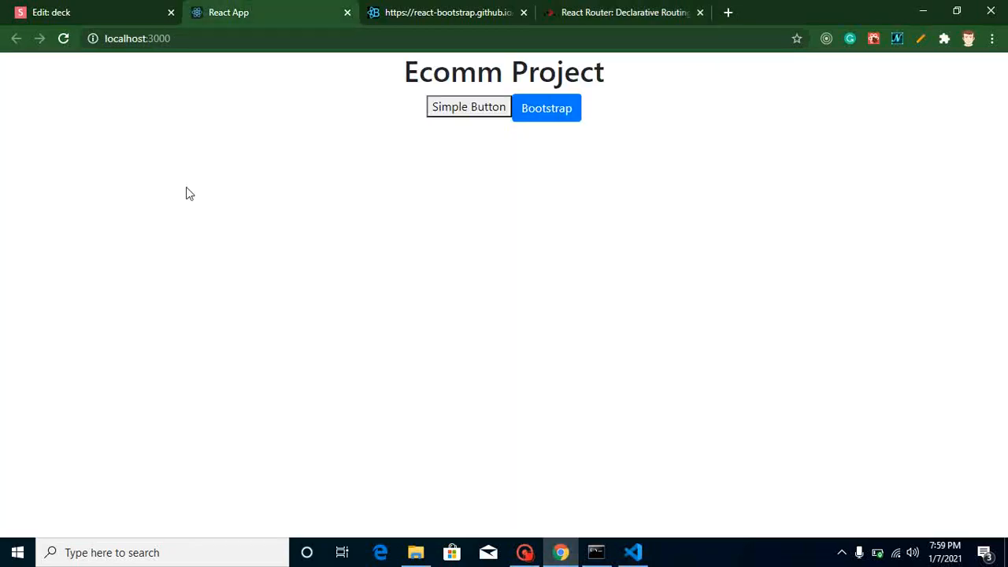